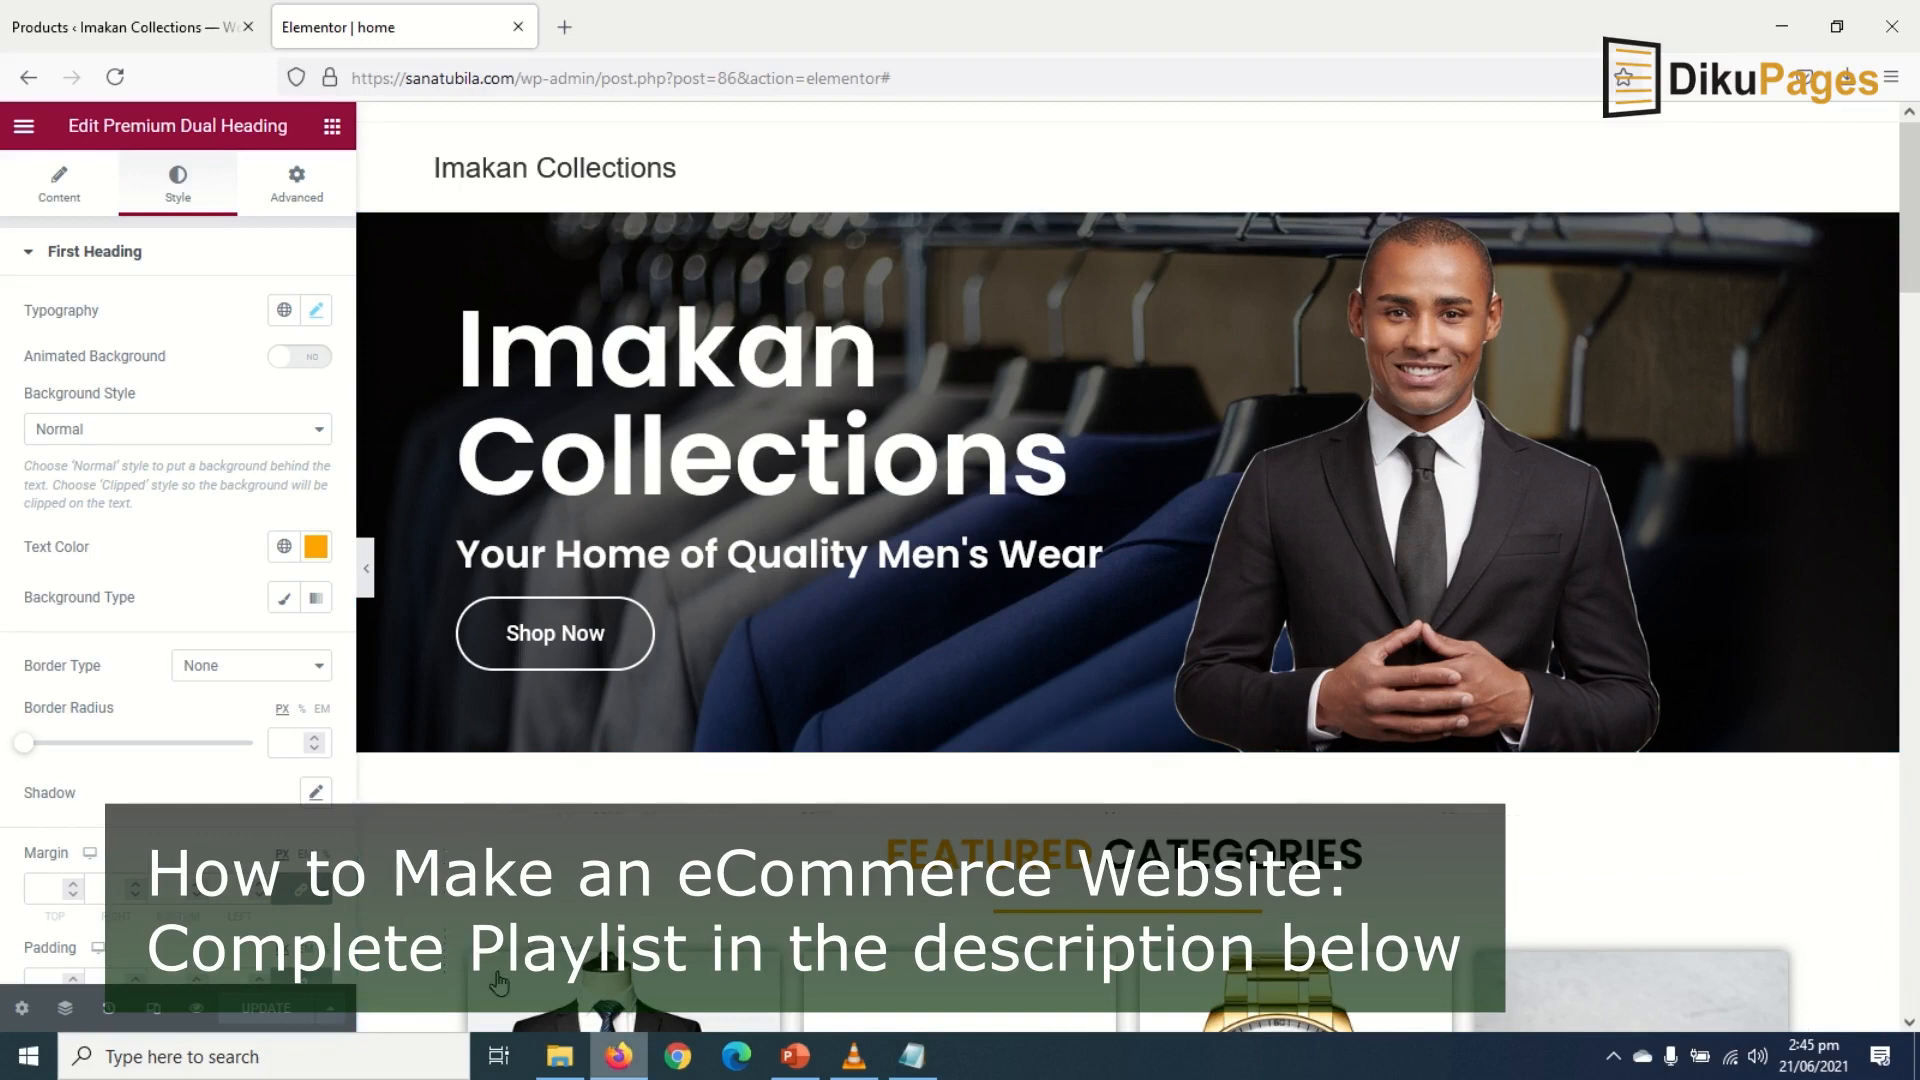
# Exit Elementor to the admin Products list of 17 items and scroll to its top
pyautogui.click(129, 26)
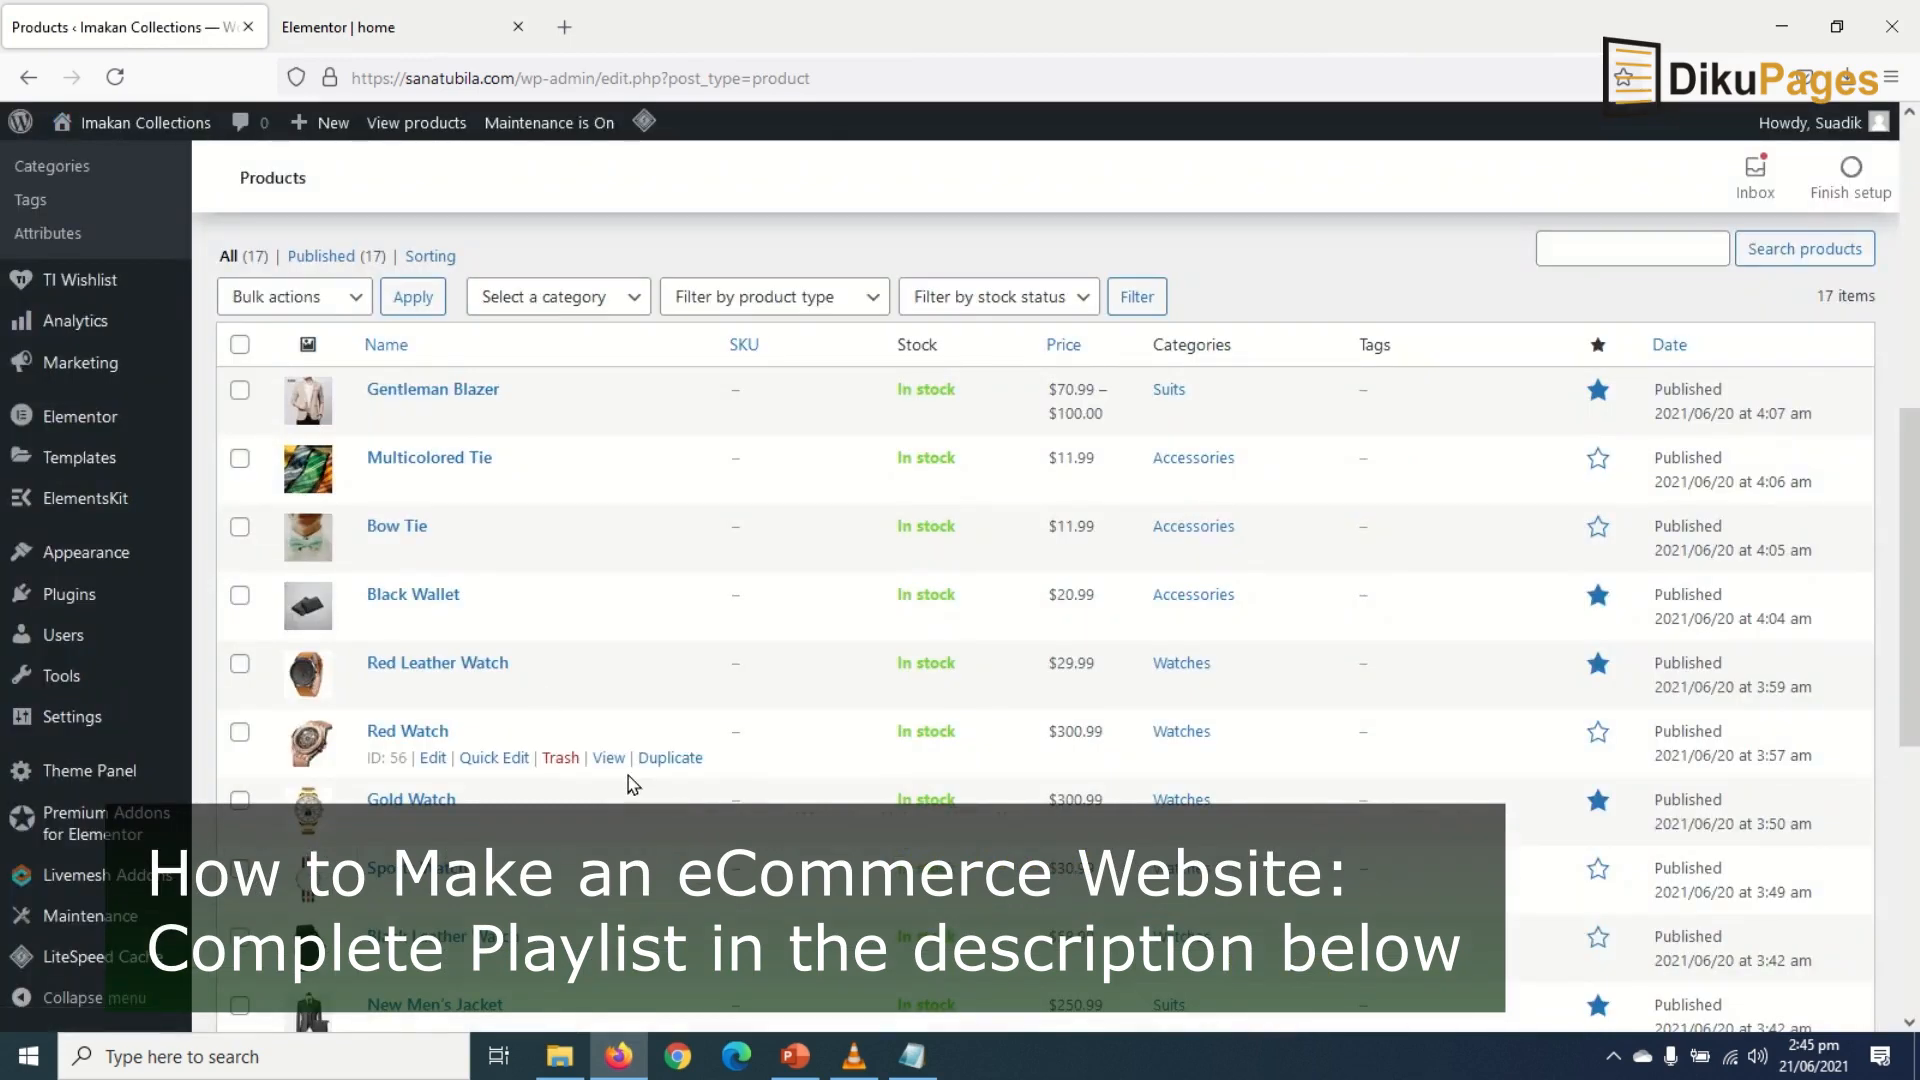
pyautogui.scroll(3)
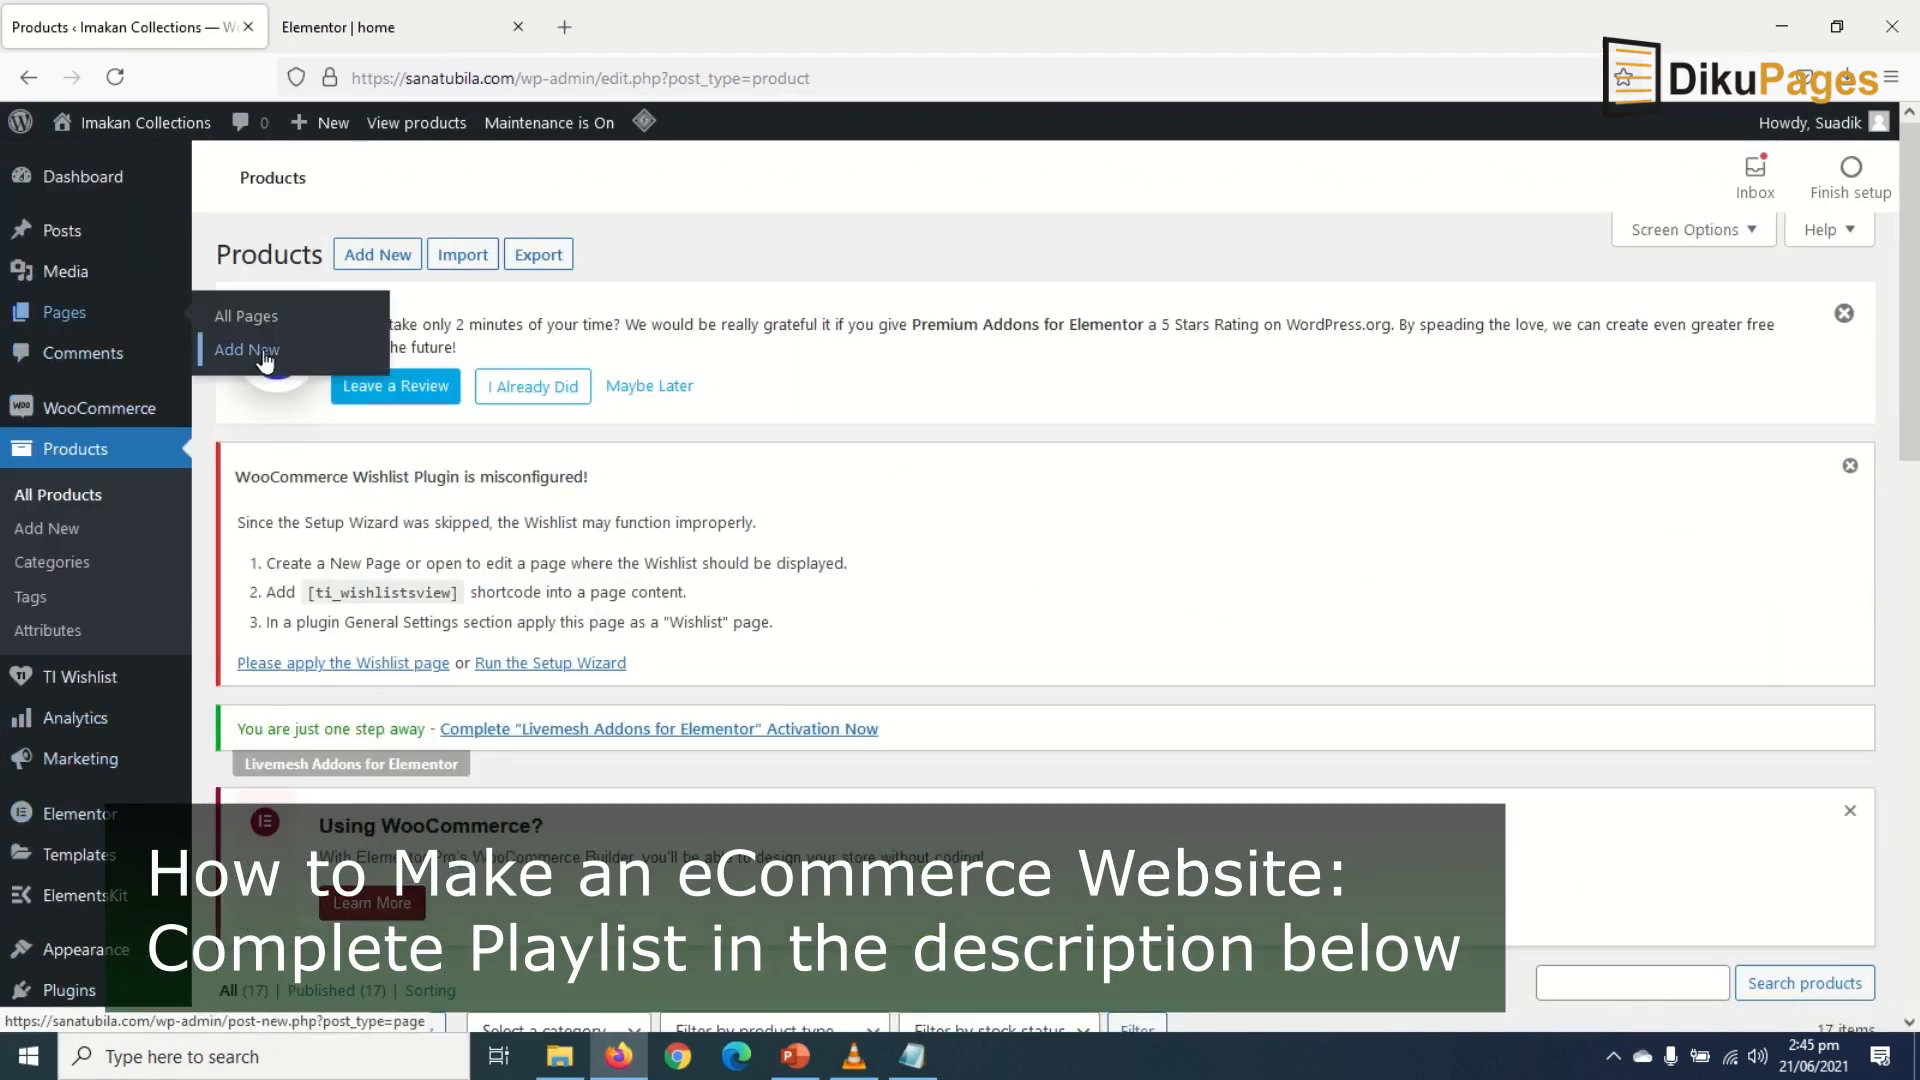
# Add a new page titled 'Track Order' with OceanWP content layout set to Full Width
pyautogui.click(246, 350)
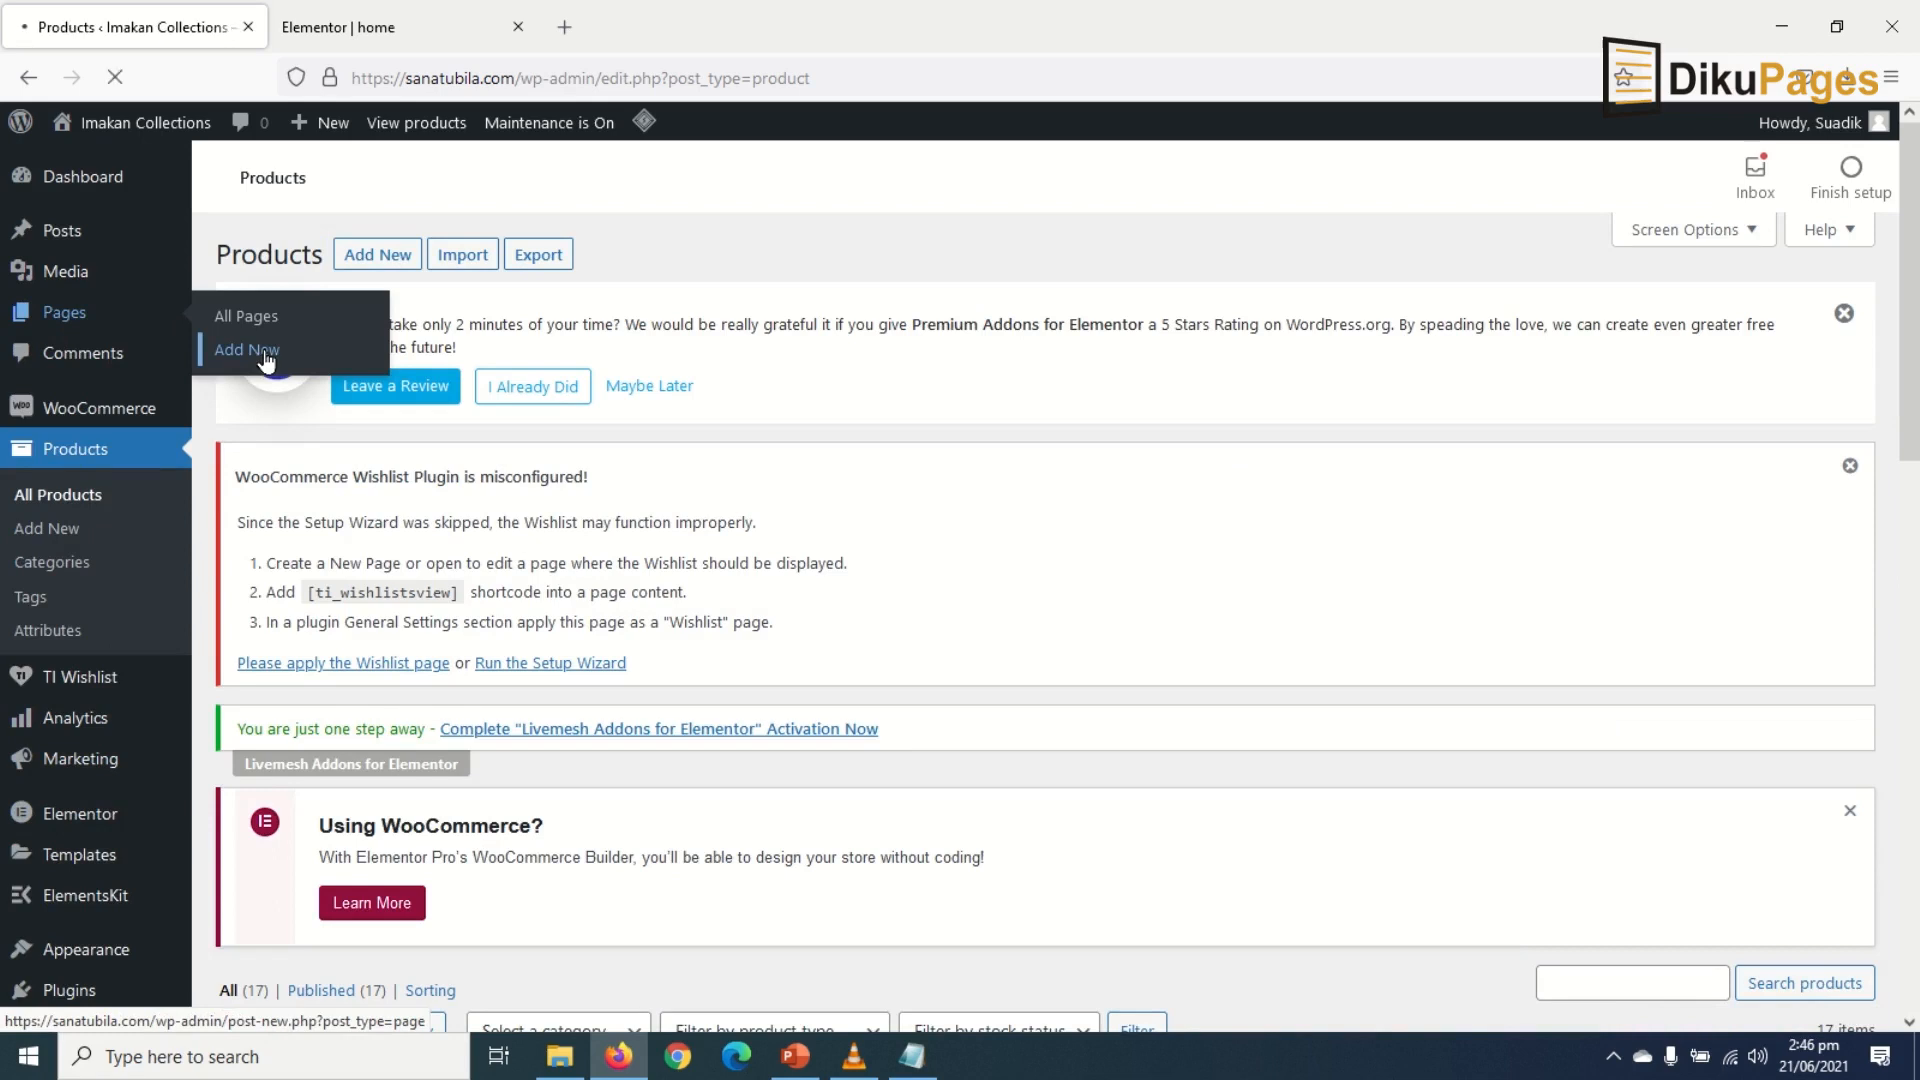
pyautogui.click(246, 350)
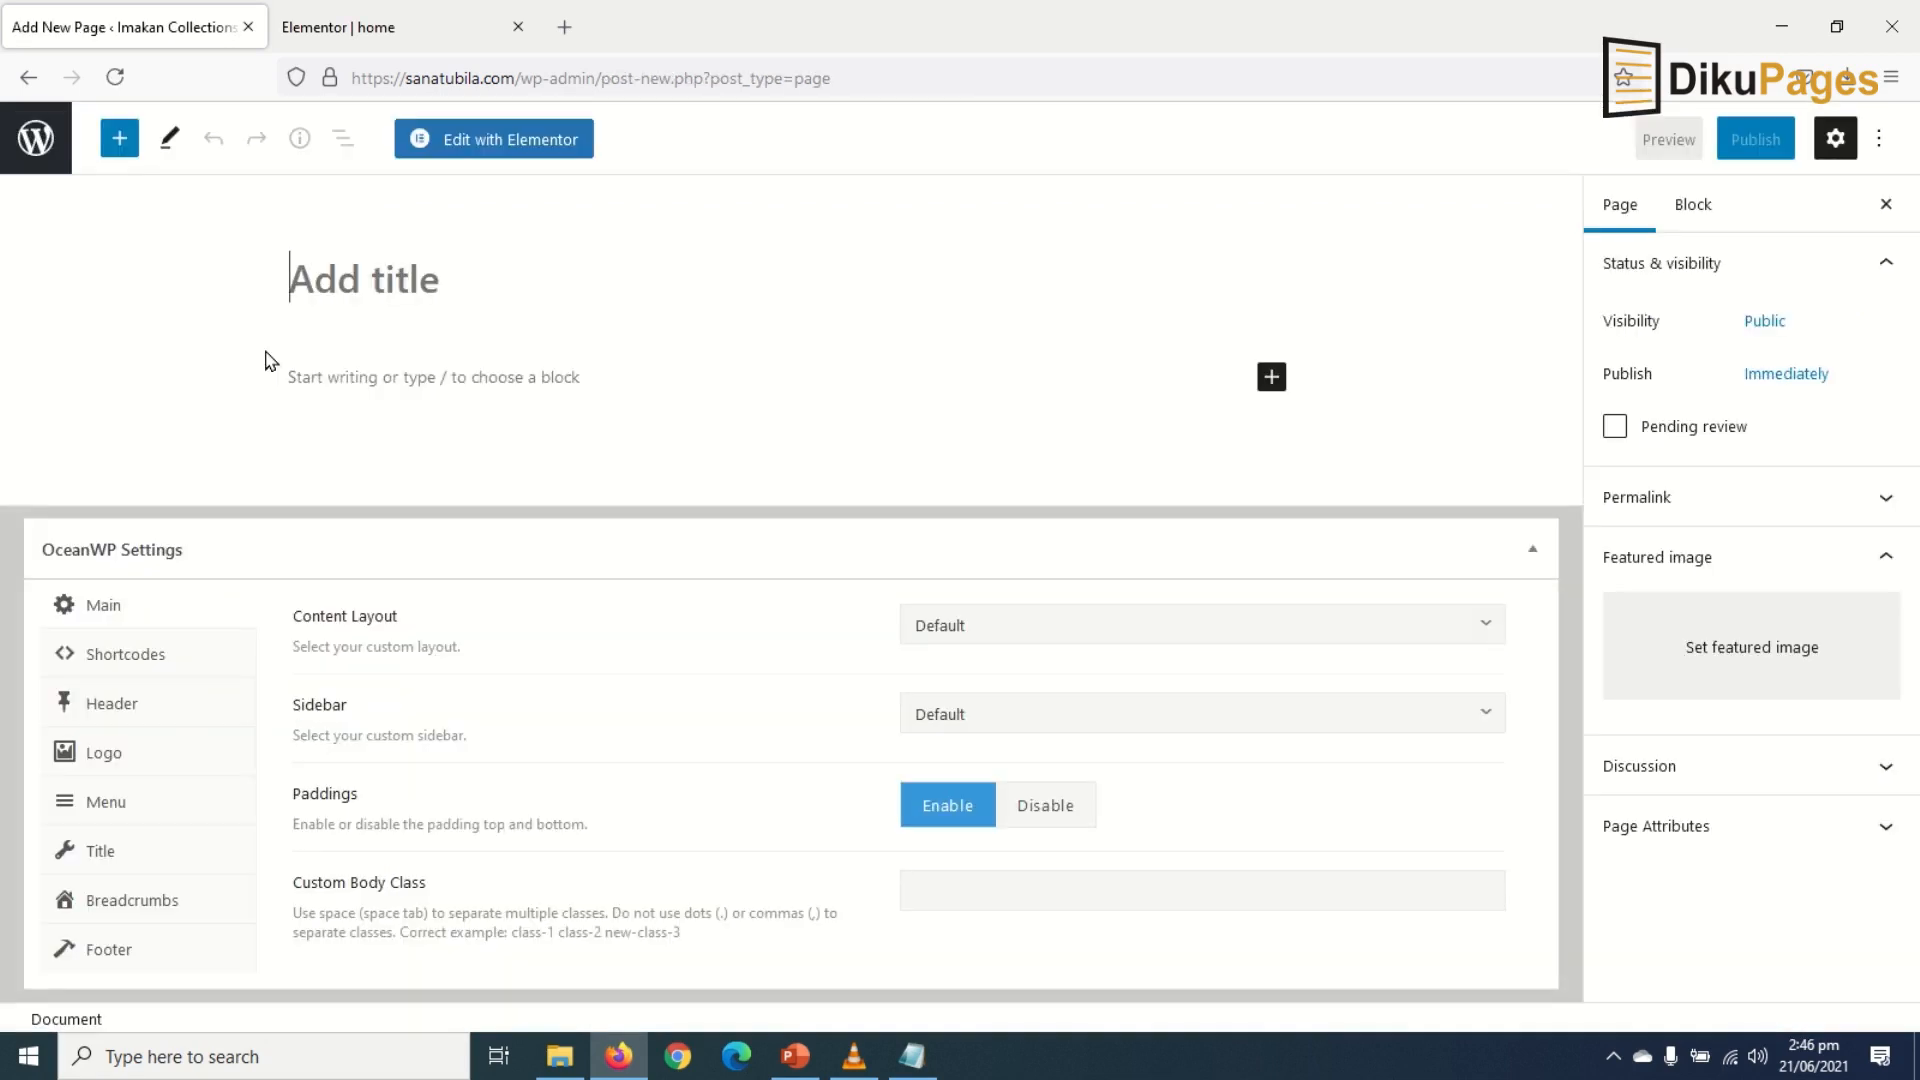
pyautogui.write('Track')
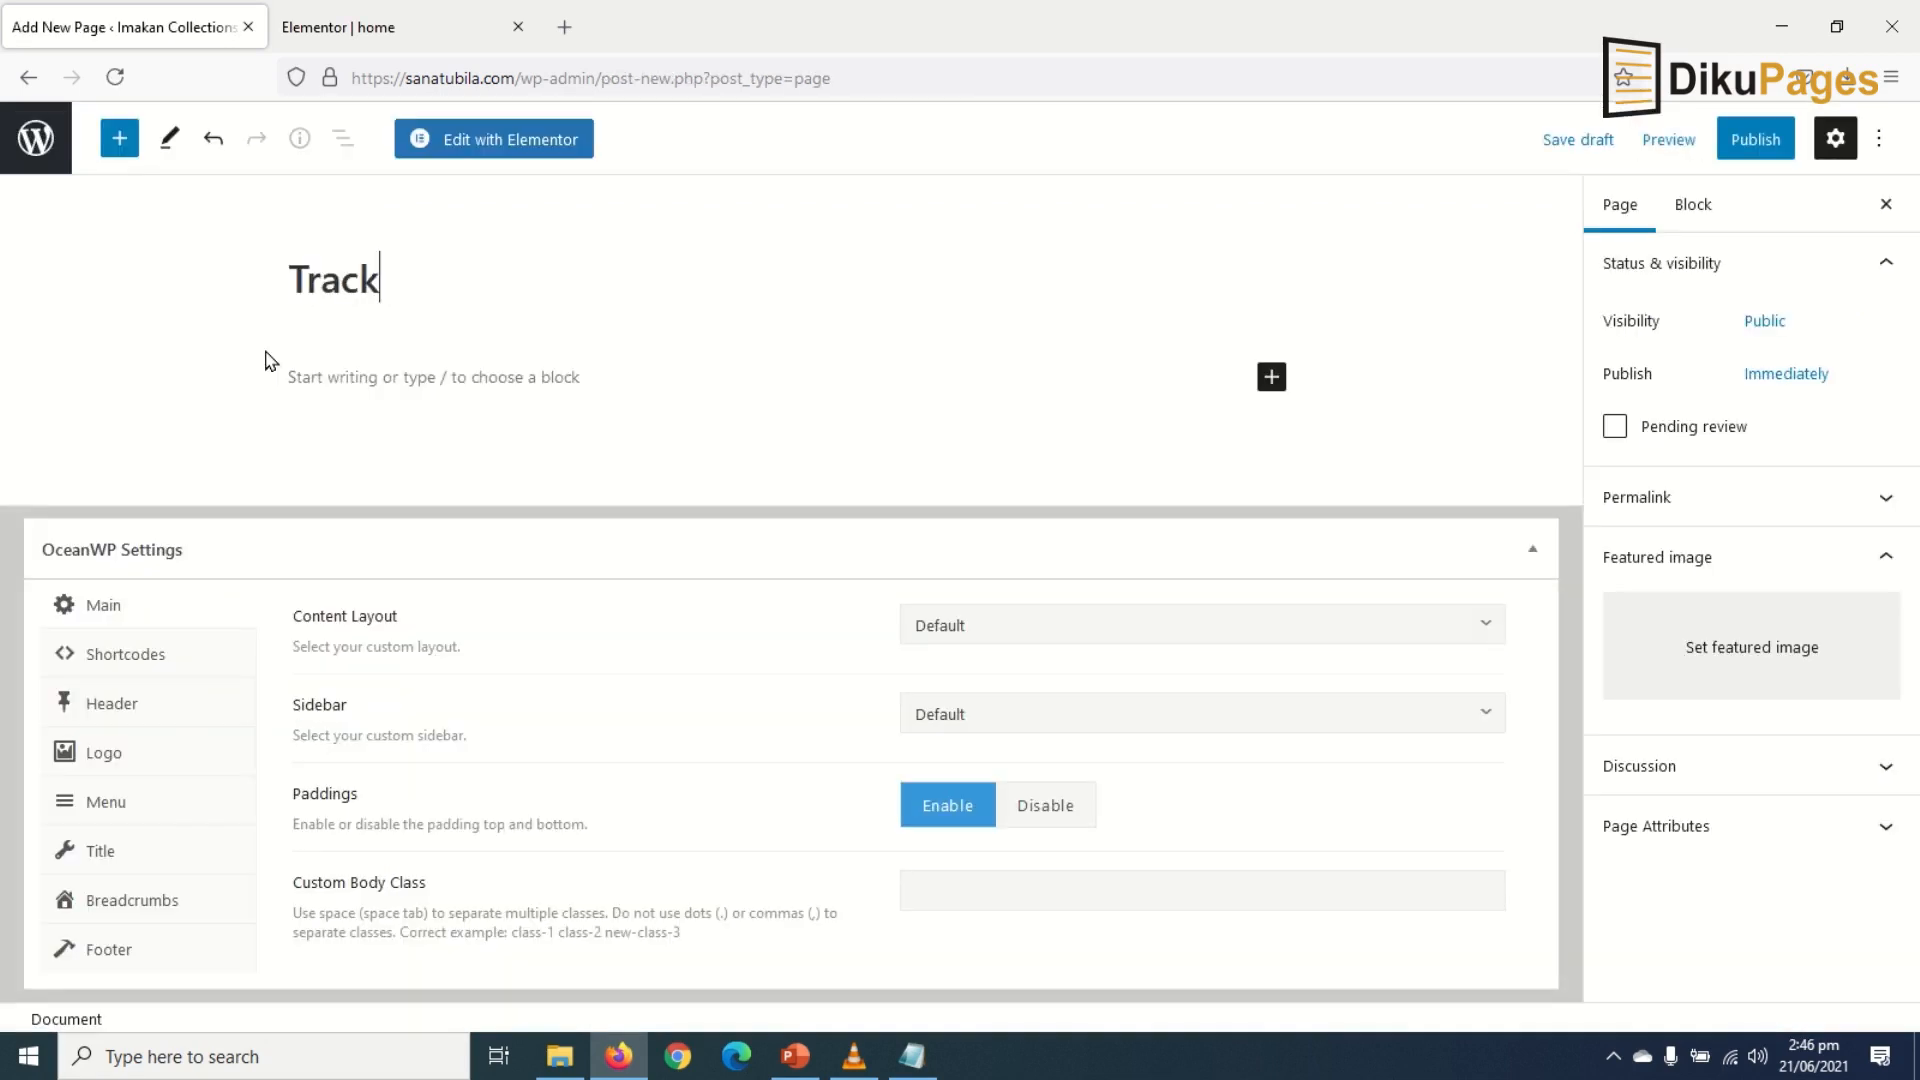
pyautogui.write('Order')
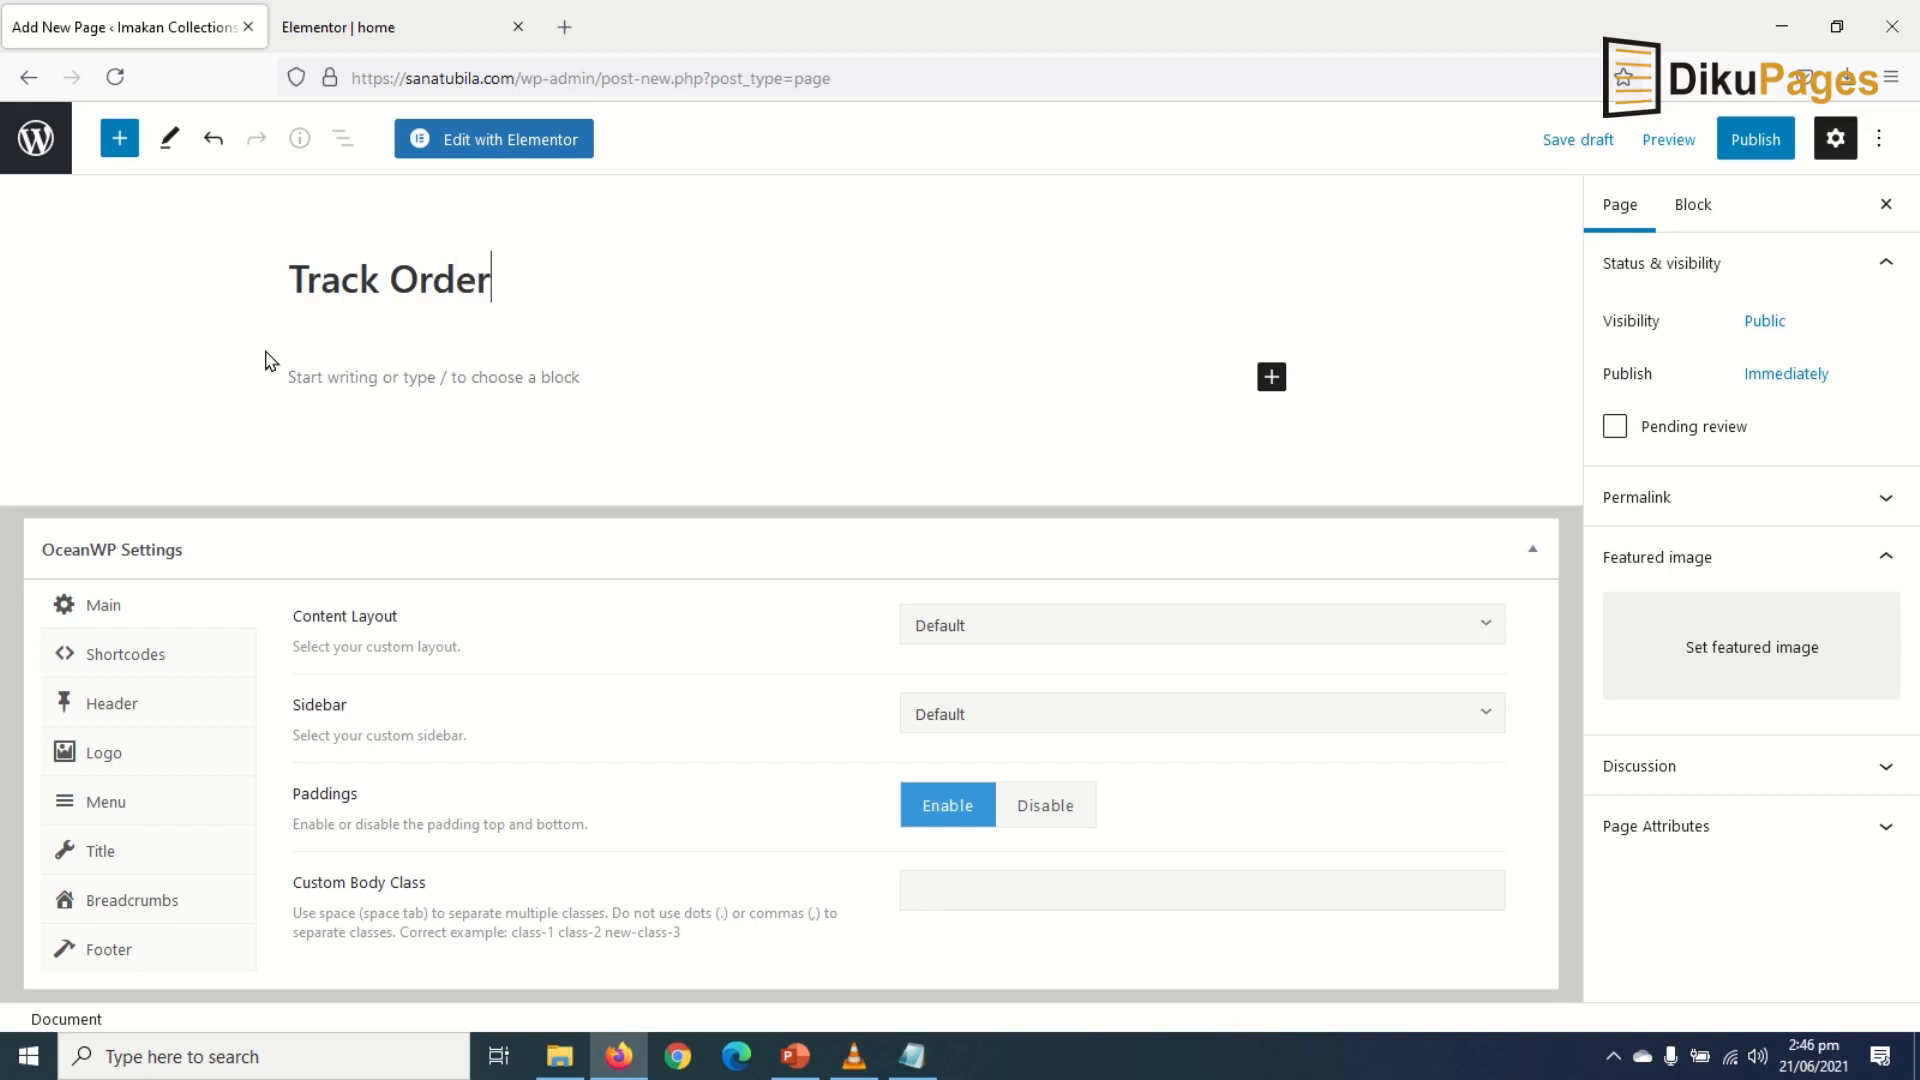
pyautogui.moveTo(129, 609)
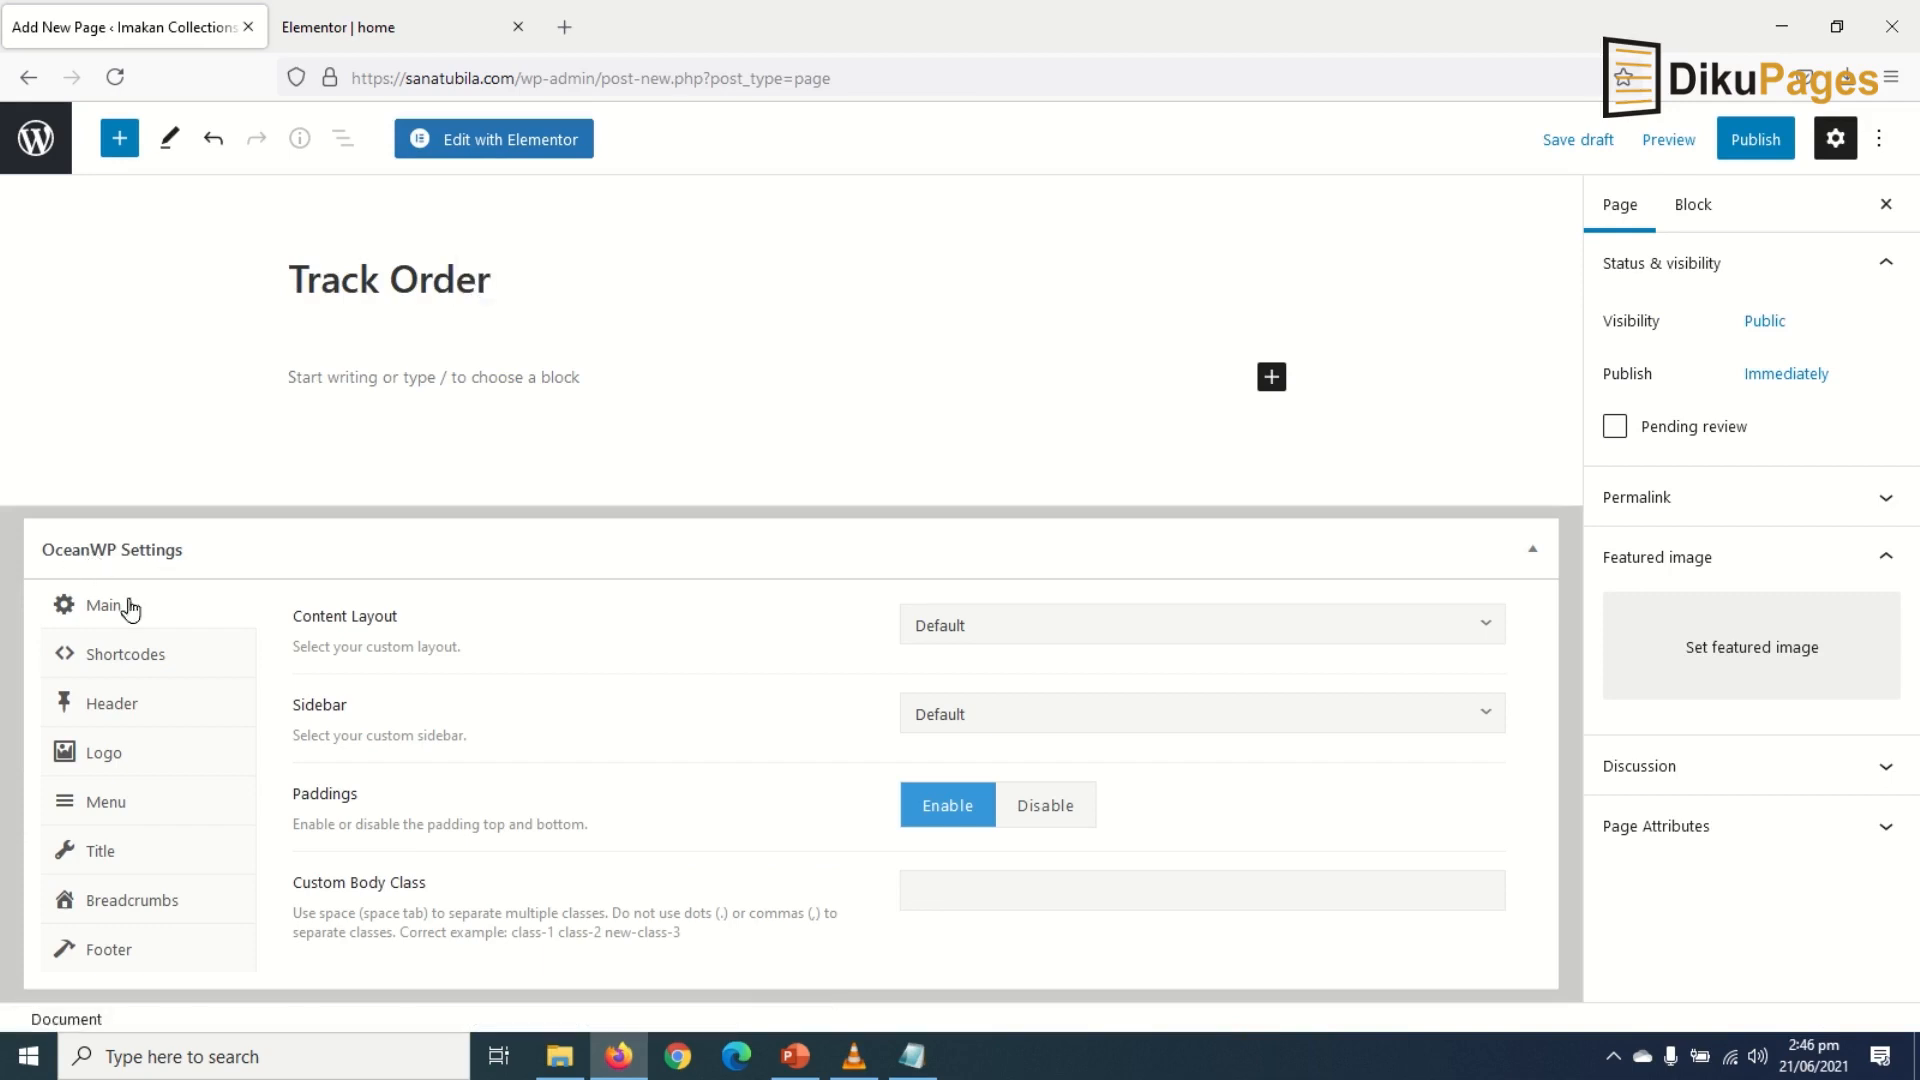
pyautogui.moveTo(850, 658)
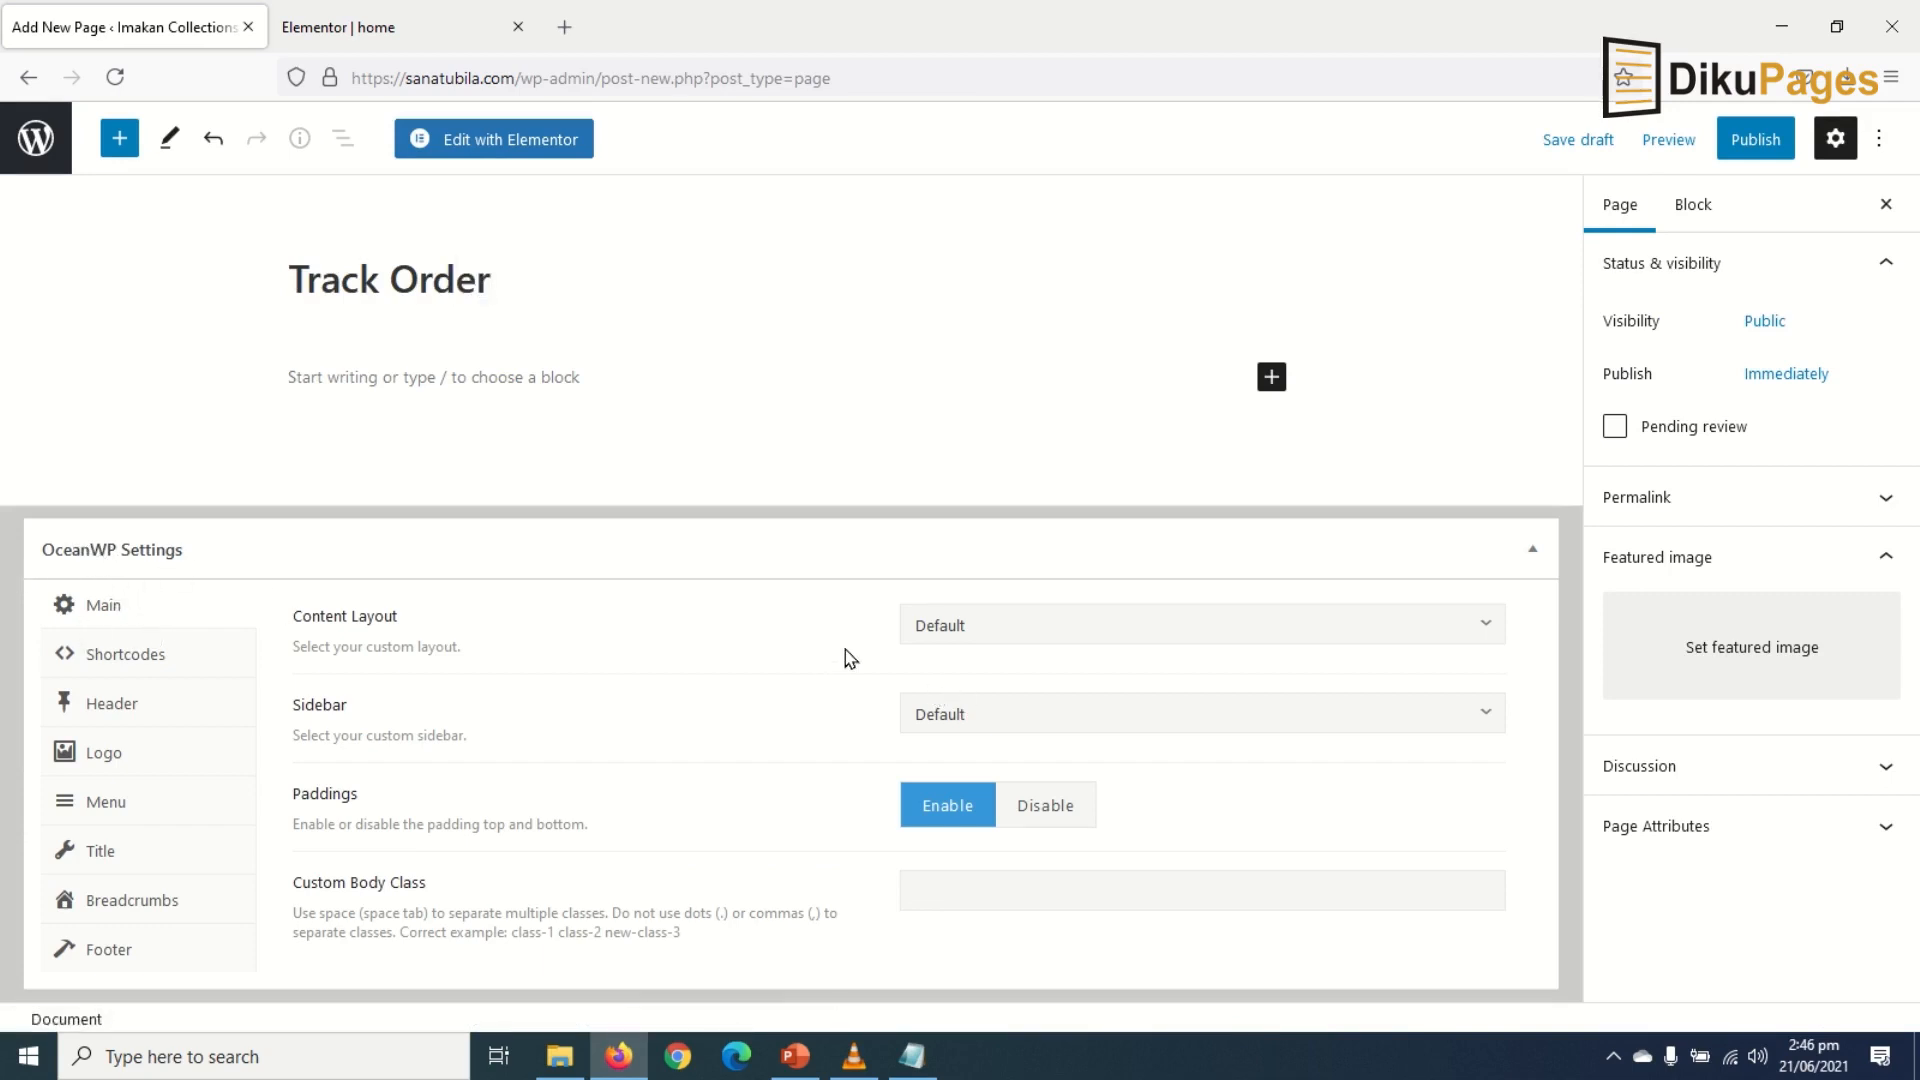
pyautogui.click(1198, 624)
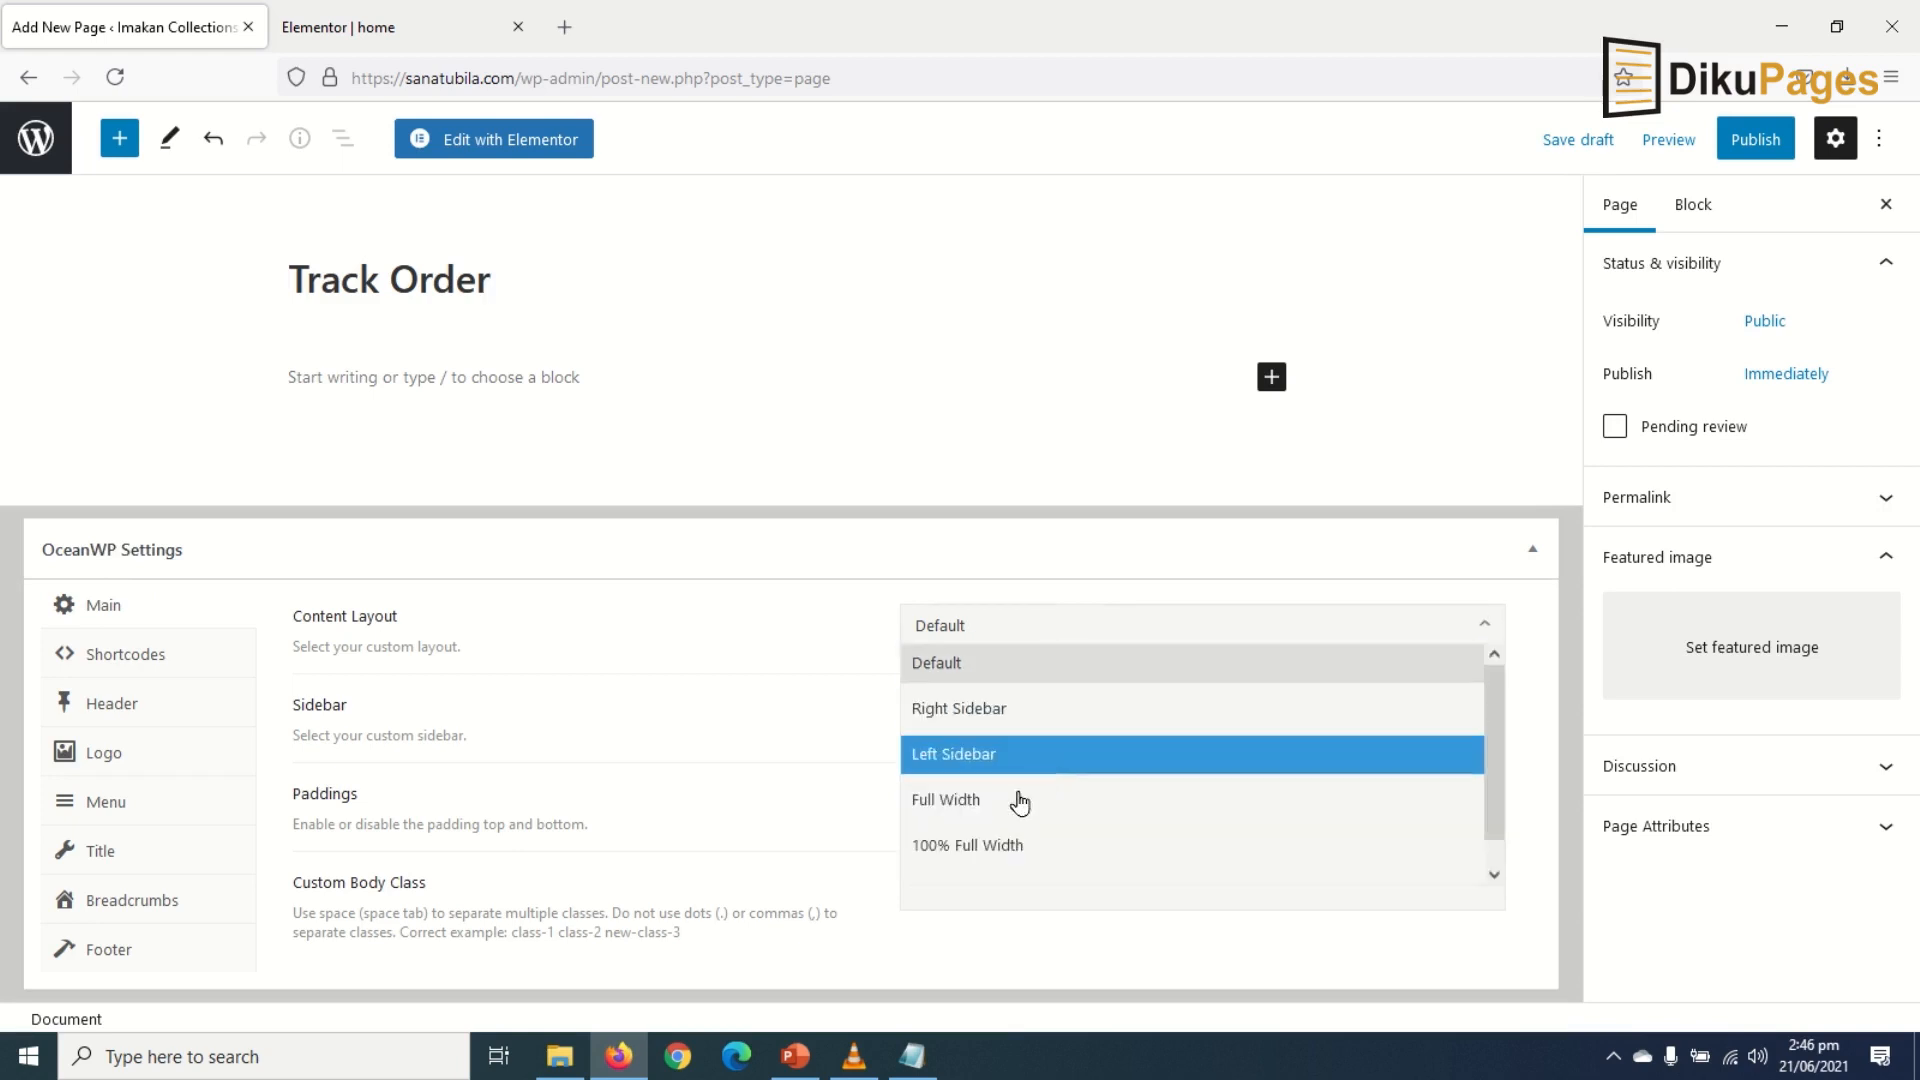
pyautogui.click(944, 800)
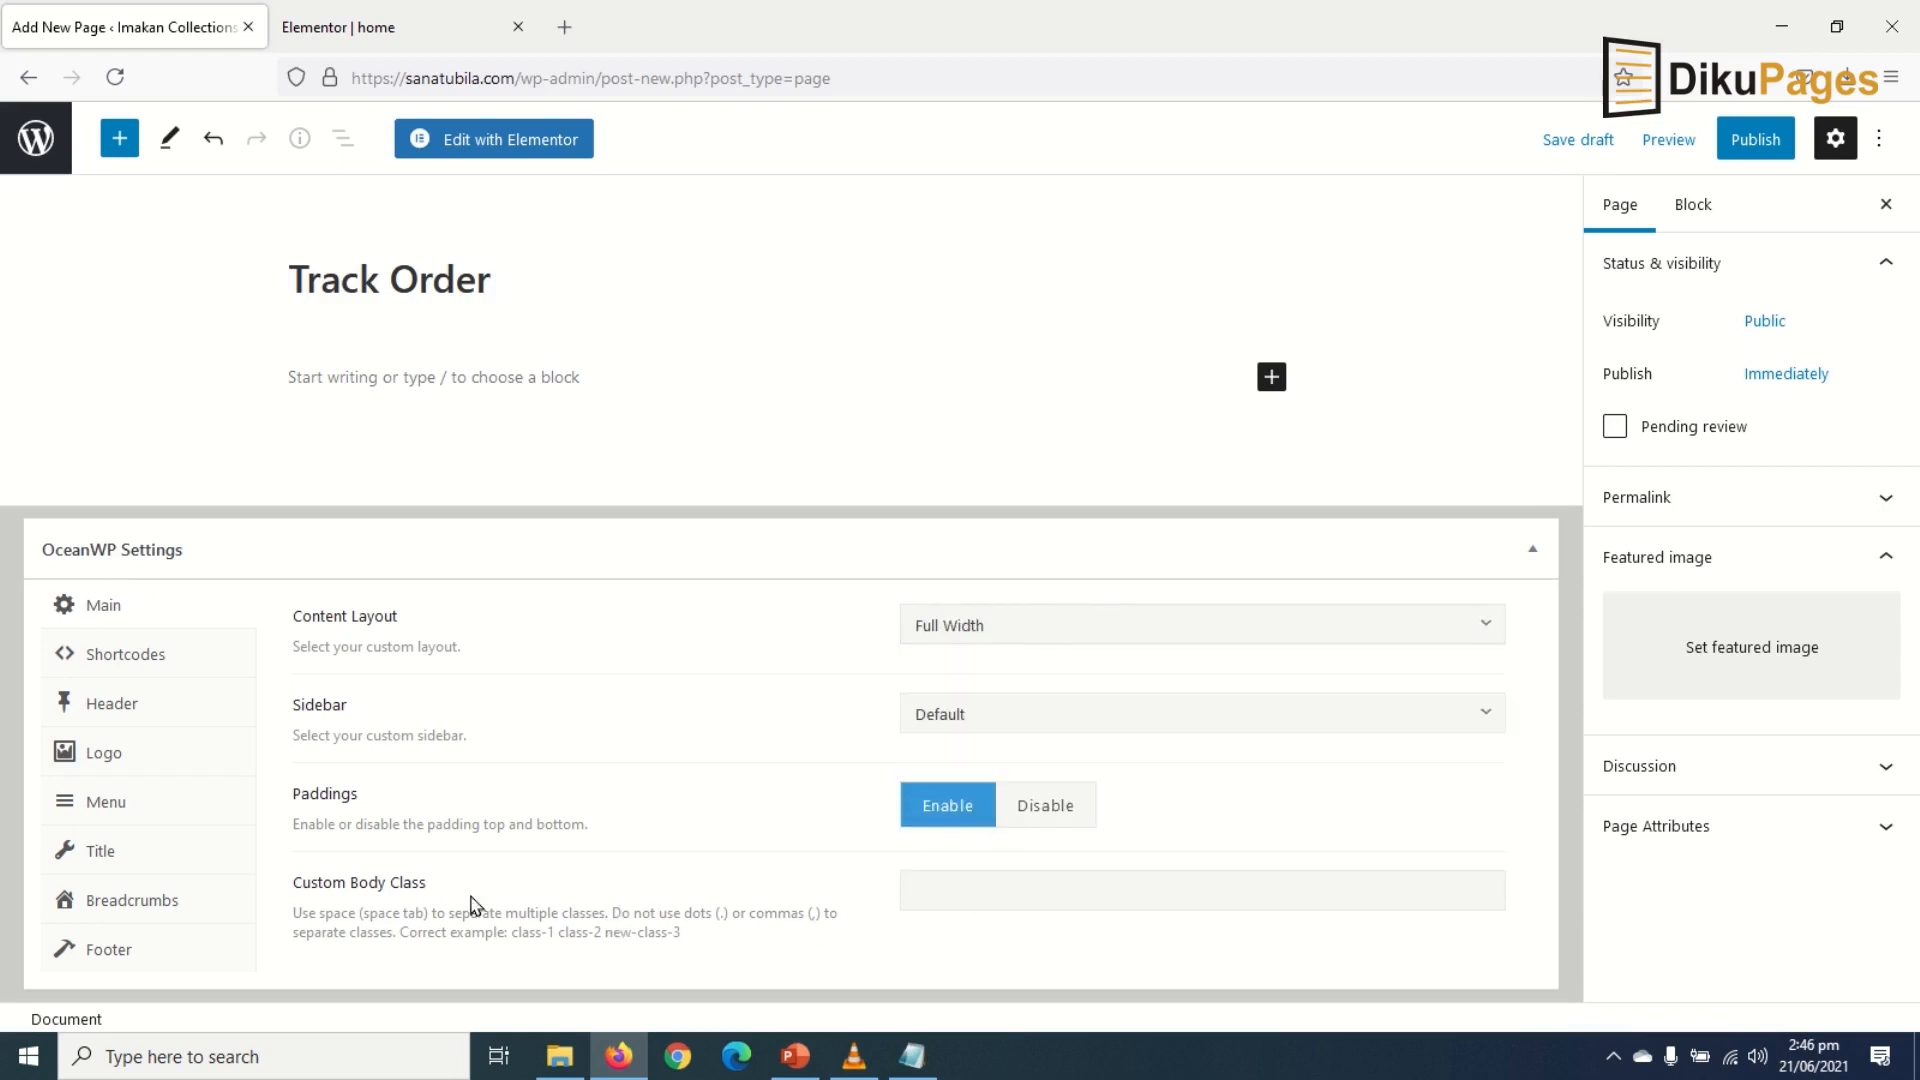
pyautogui.moveTo(413, 378)
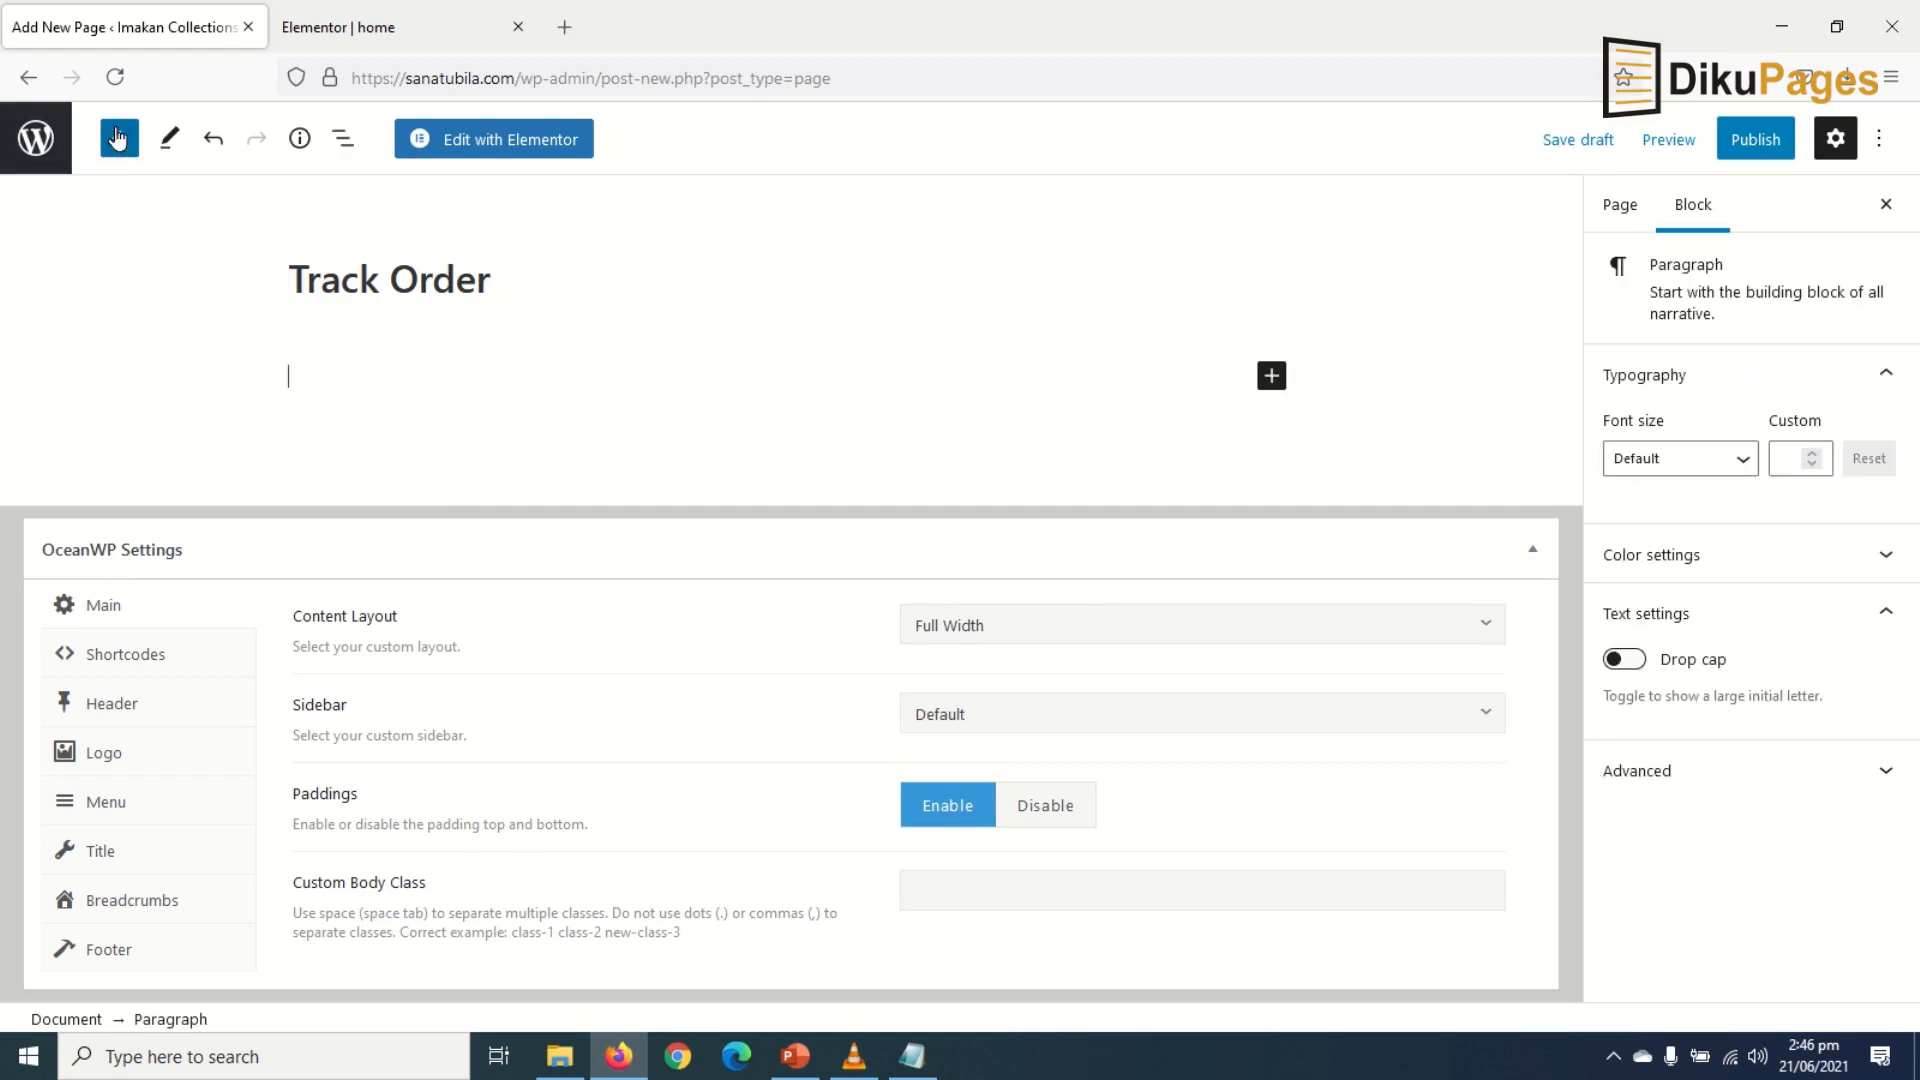
# Search the block inserter for 'short' and insert a Shortcode block
pyautogui.click(119, 138)
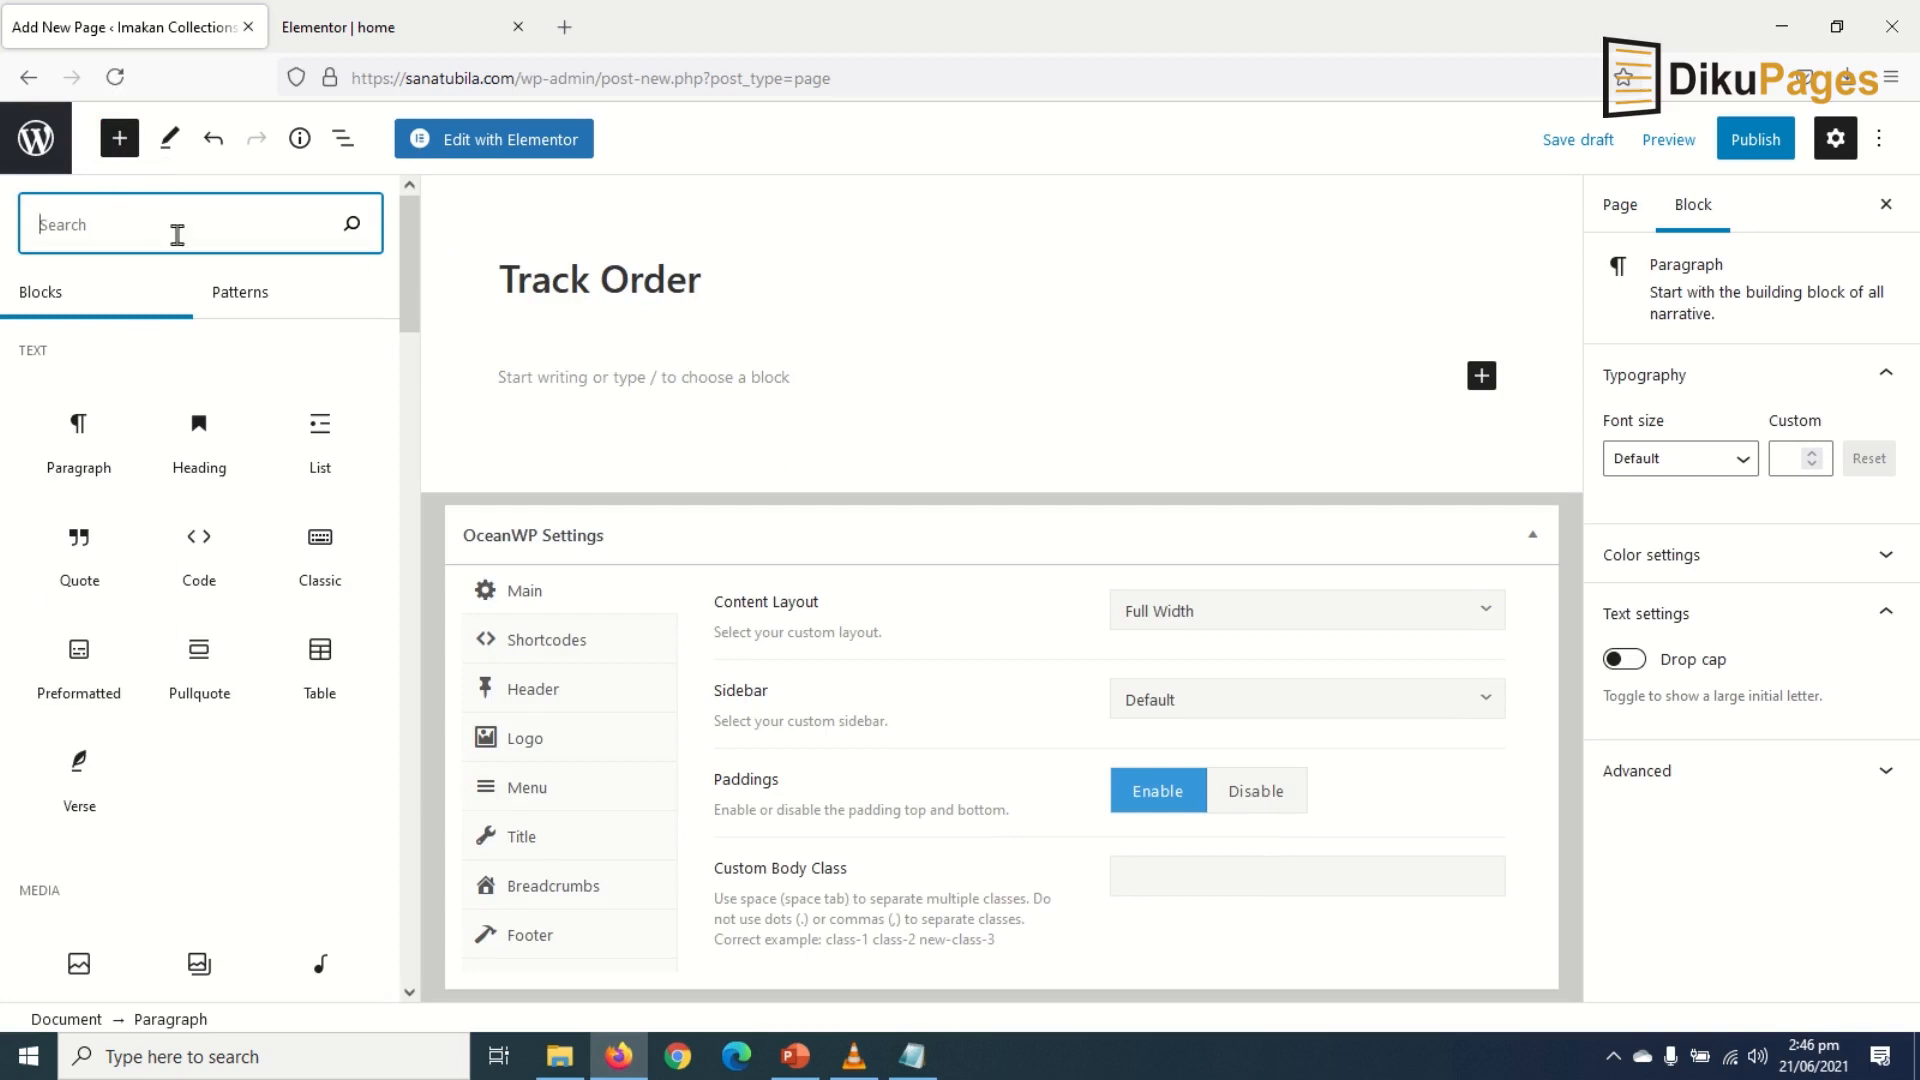
pyautogui.write('sh')
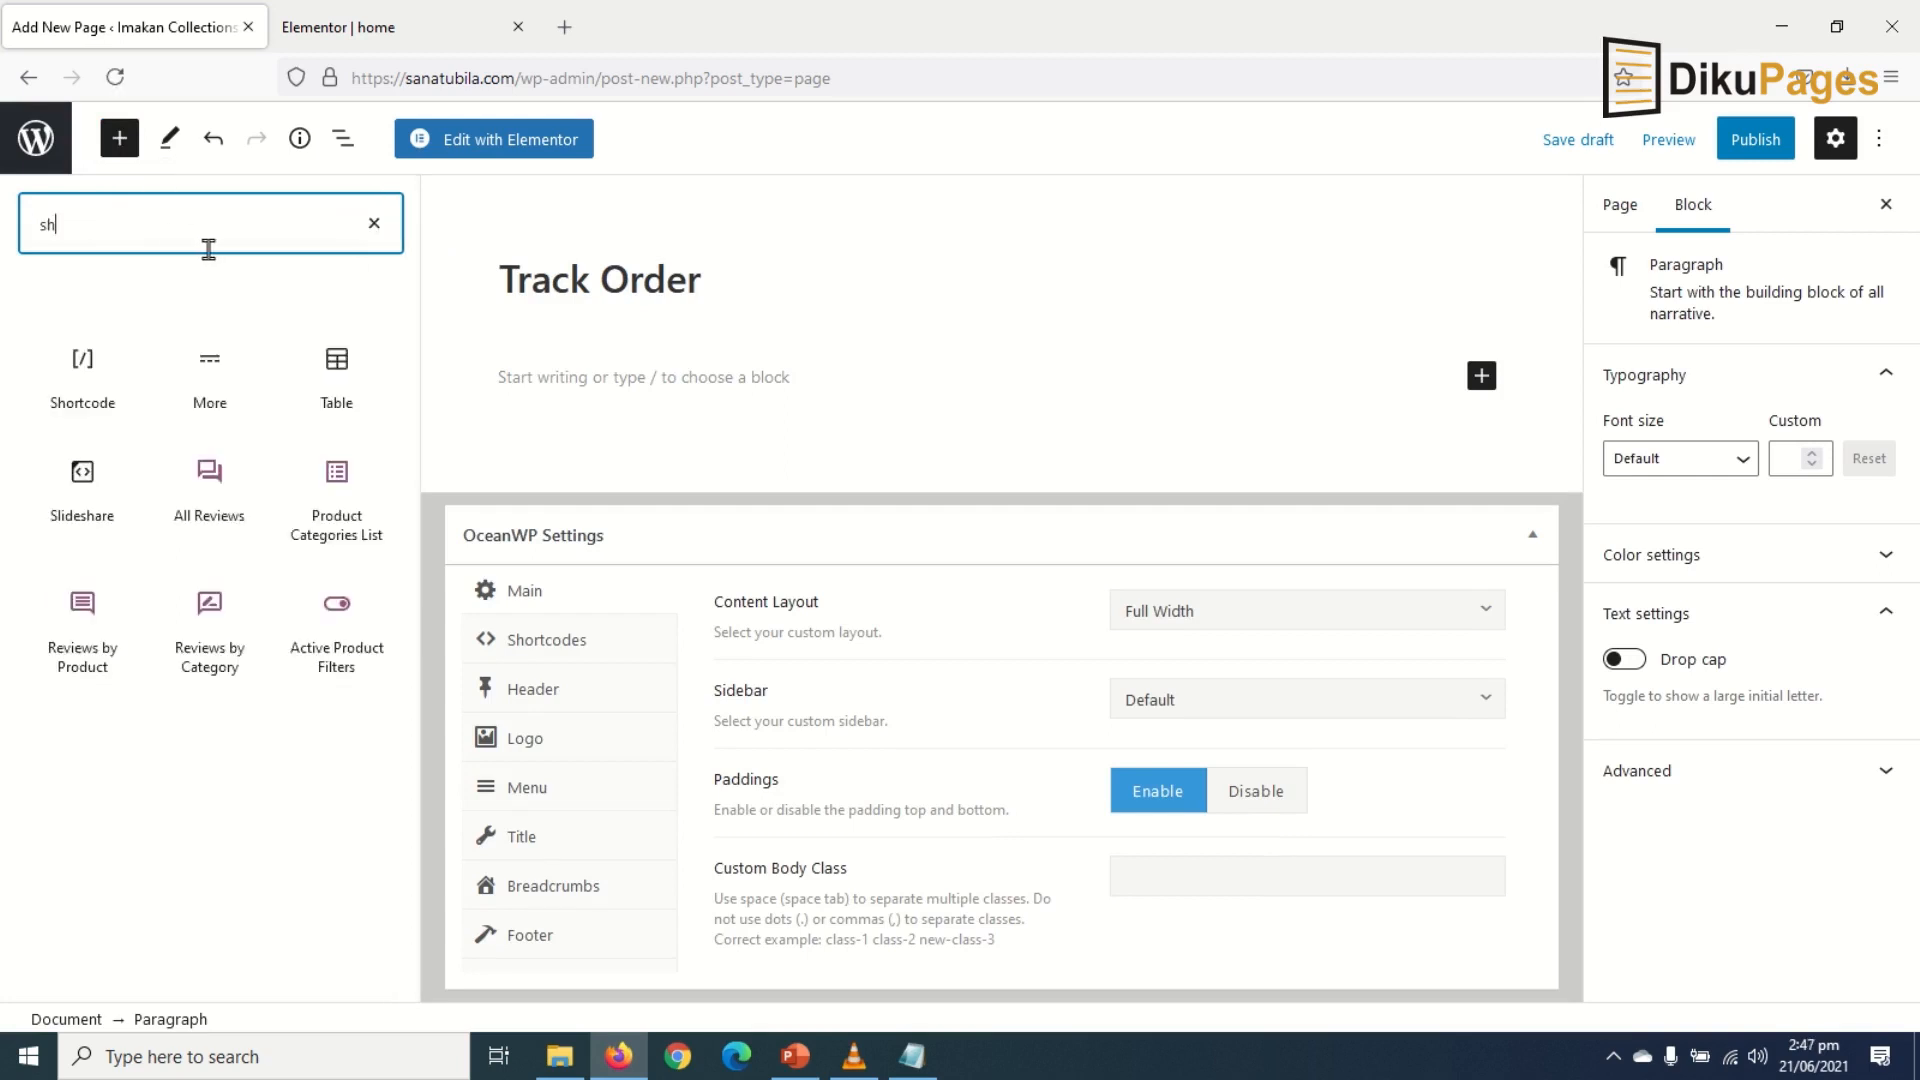
pyautogui.write('ort')
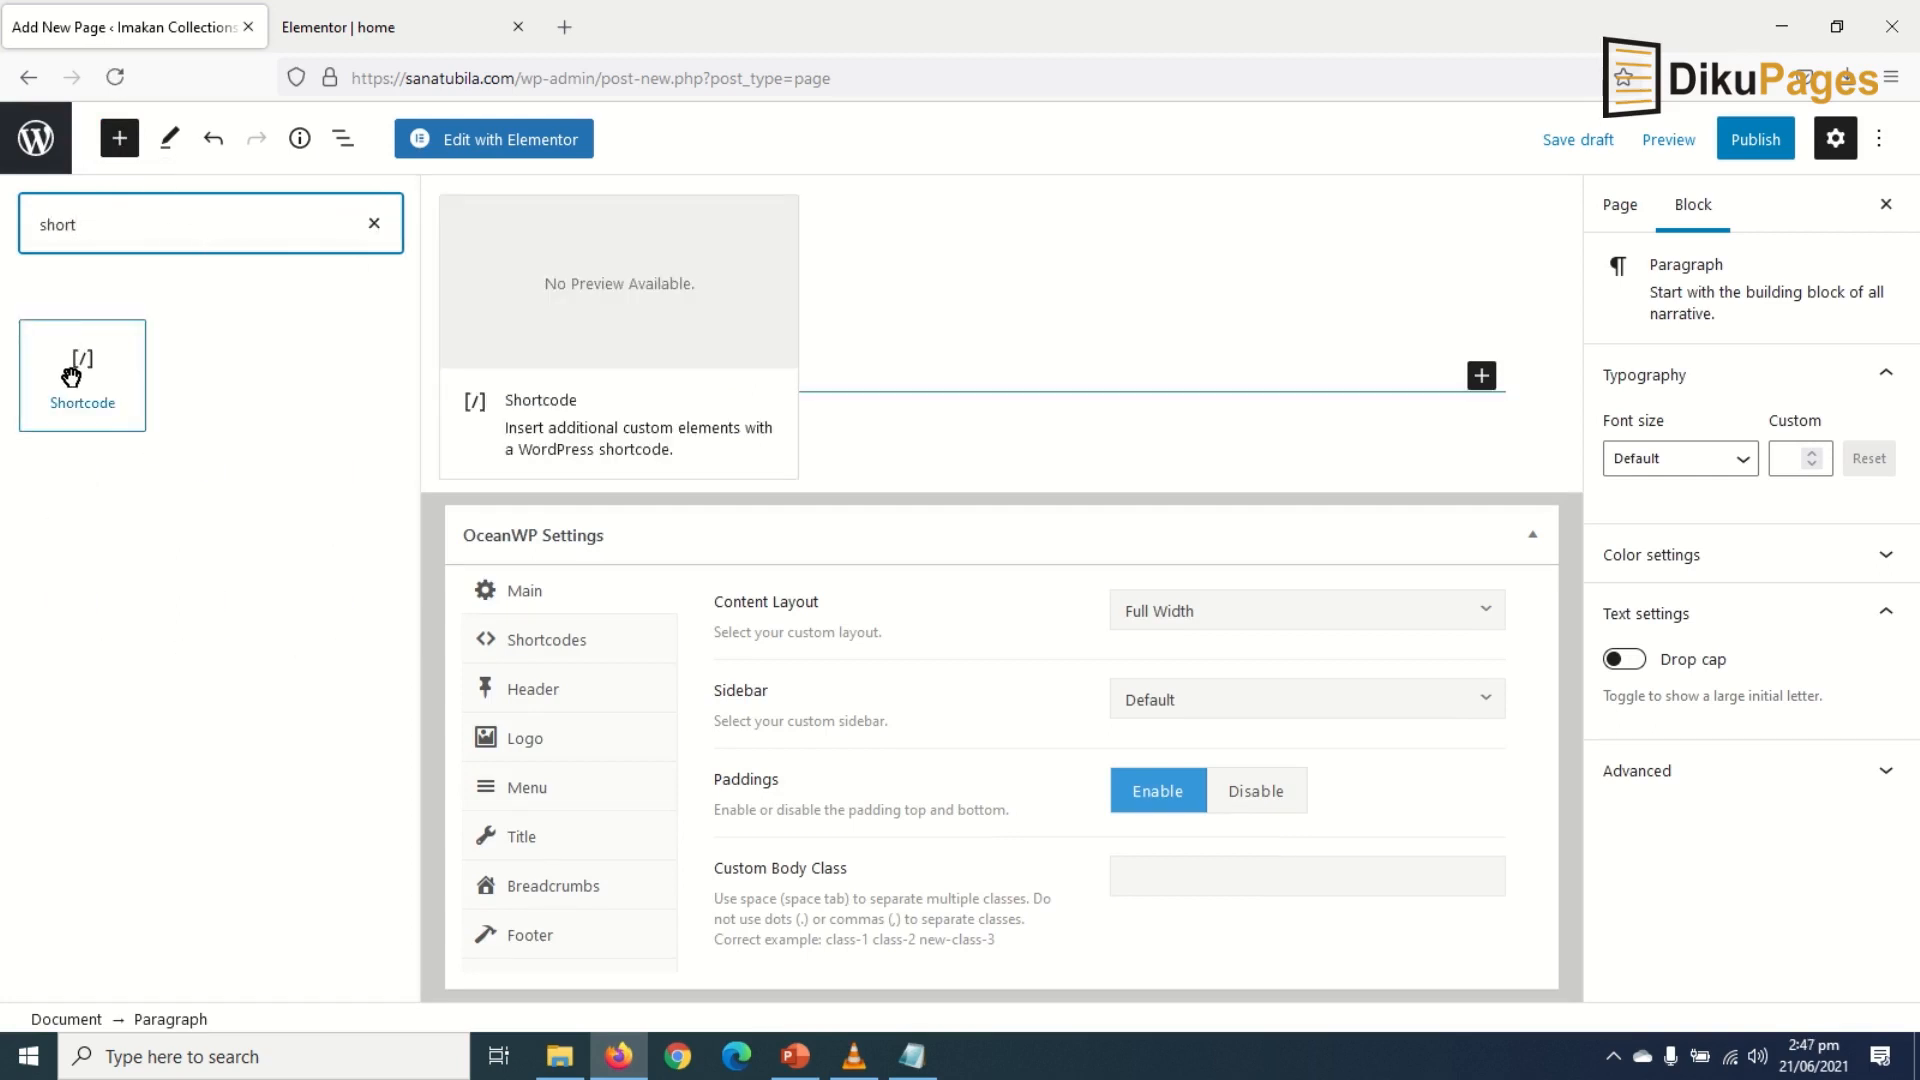
pyautogui.click(82, 373)
pyautogui.write('g')
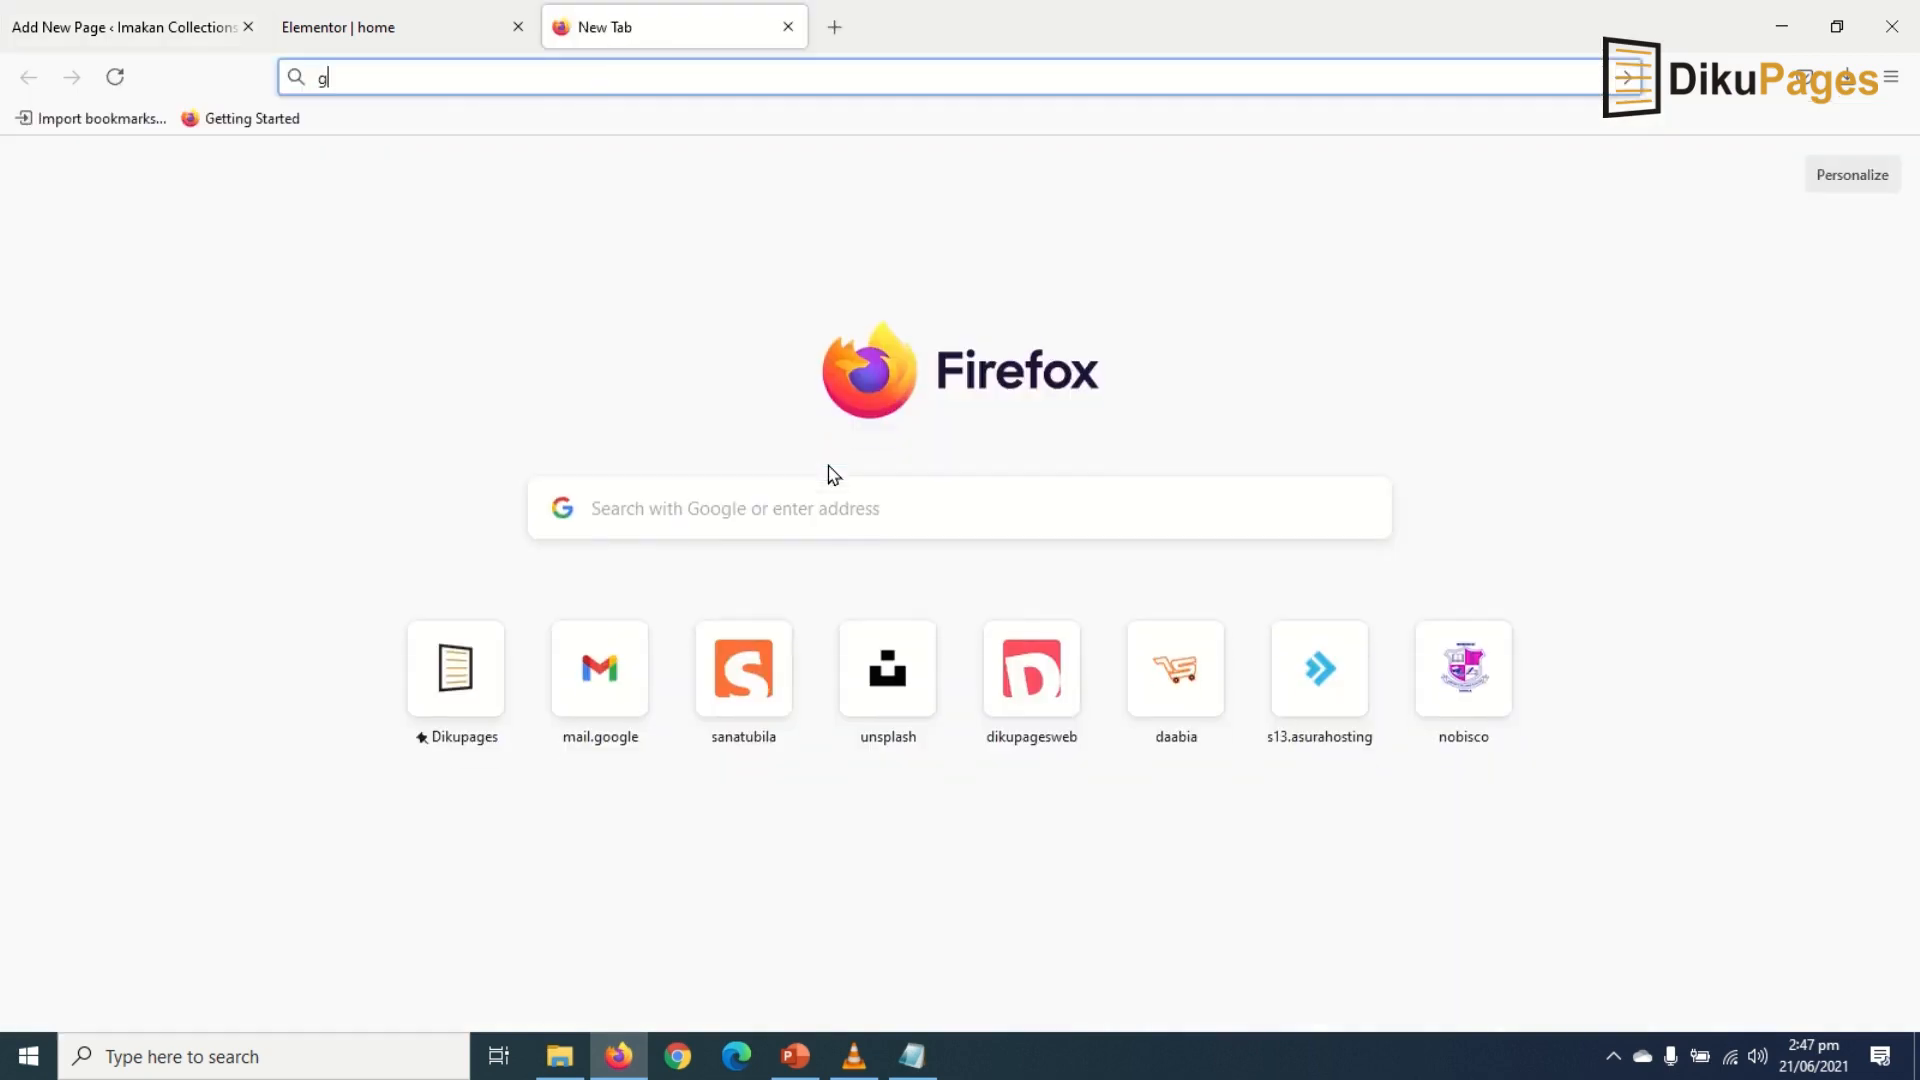
# Search Google for 'woocommerce shortcodes' using the autocomplete suggestion after typing 'woo'
pyautogui.press('Return')
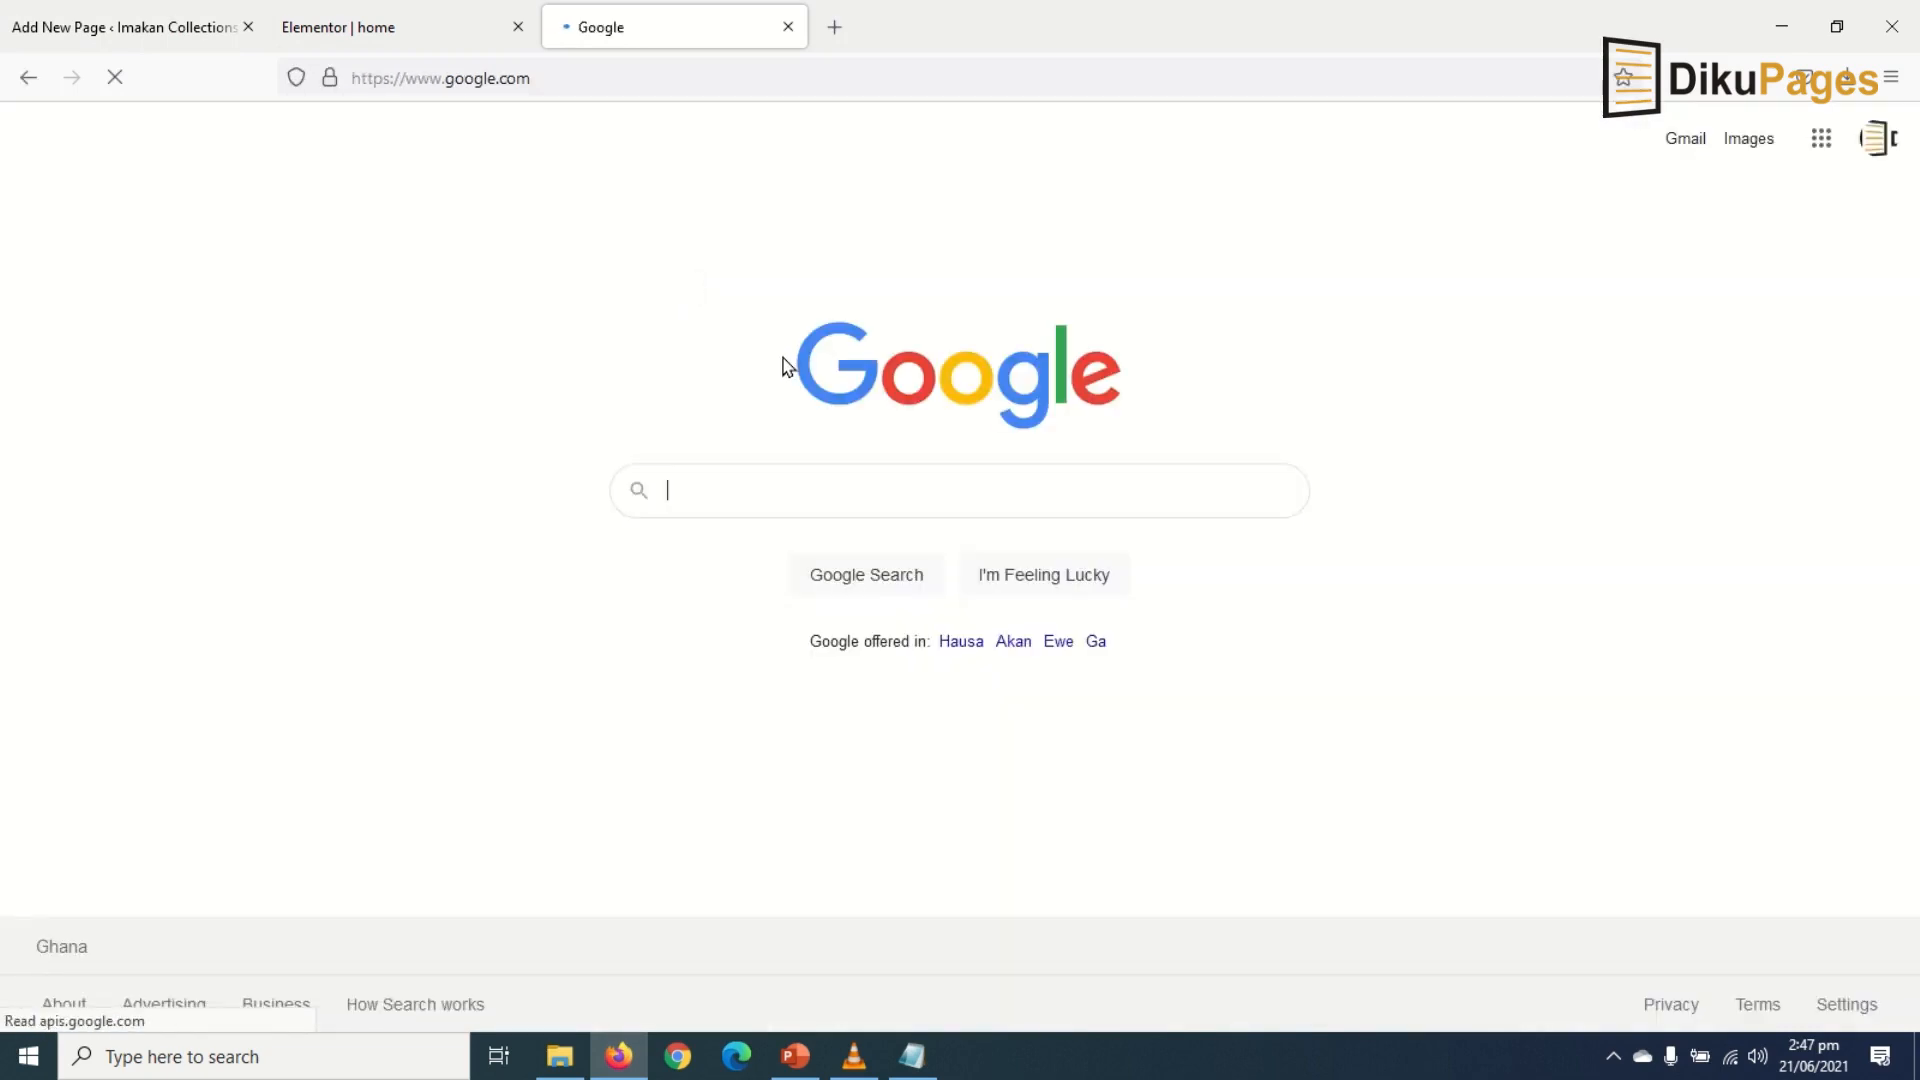
pyautogui.write('woo')
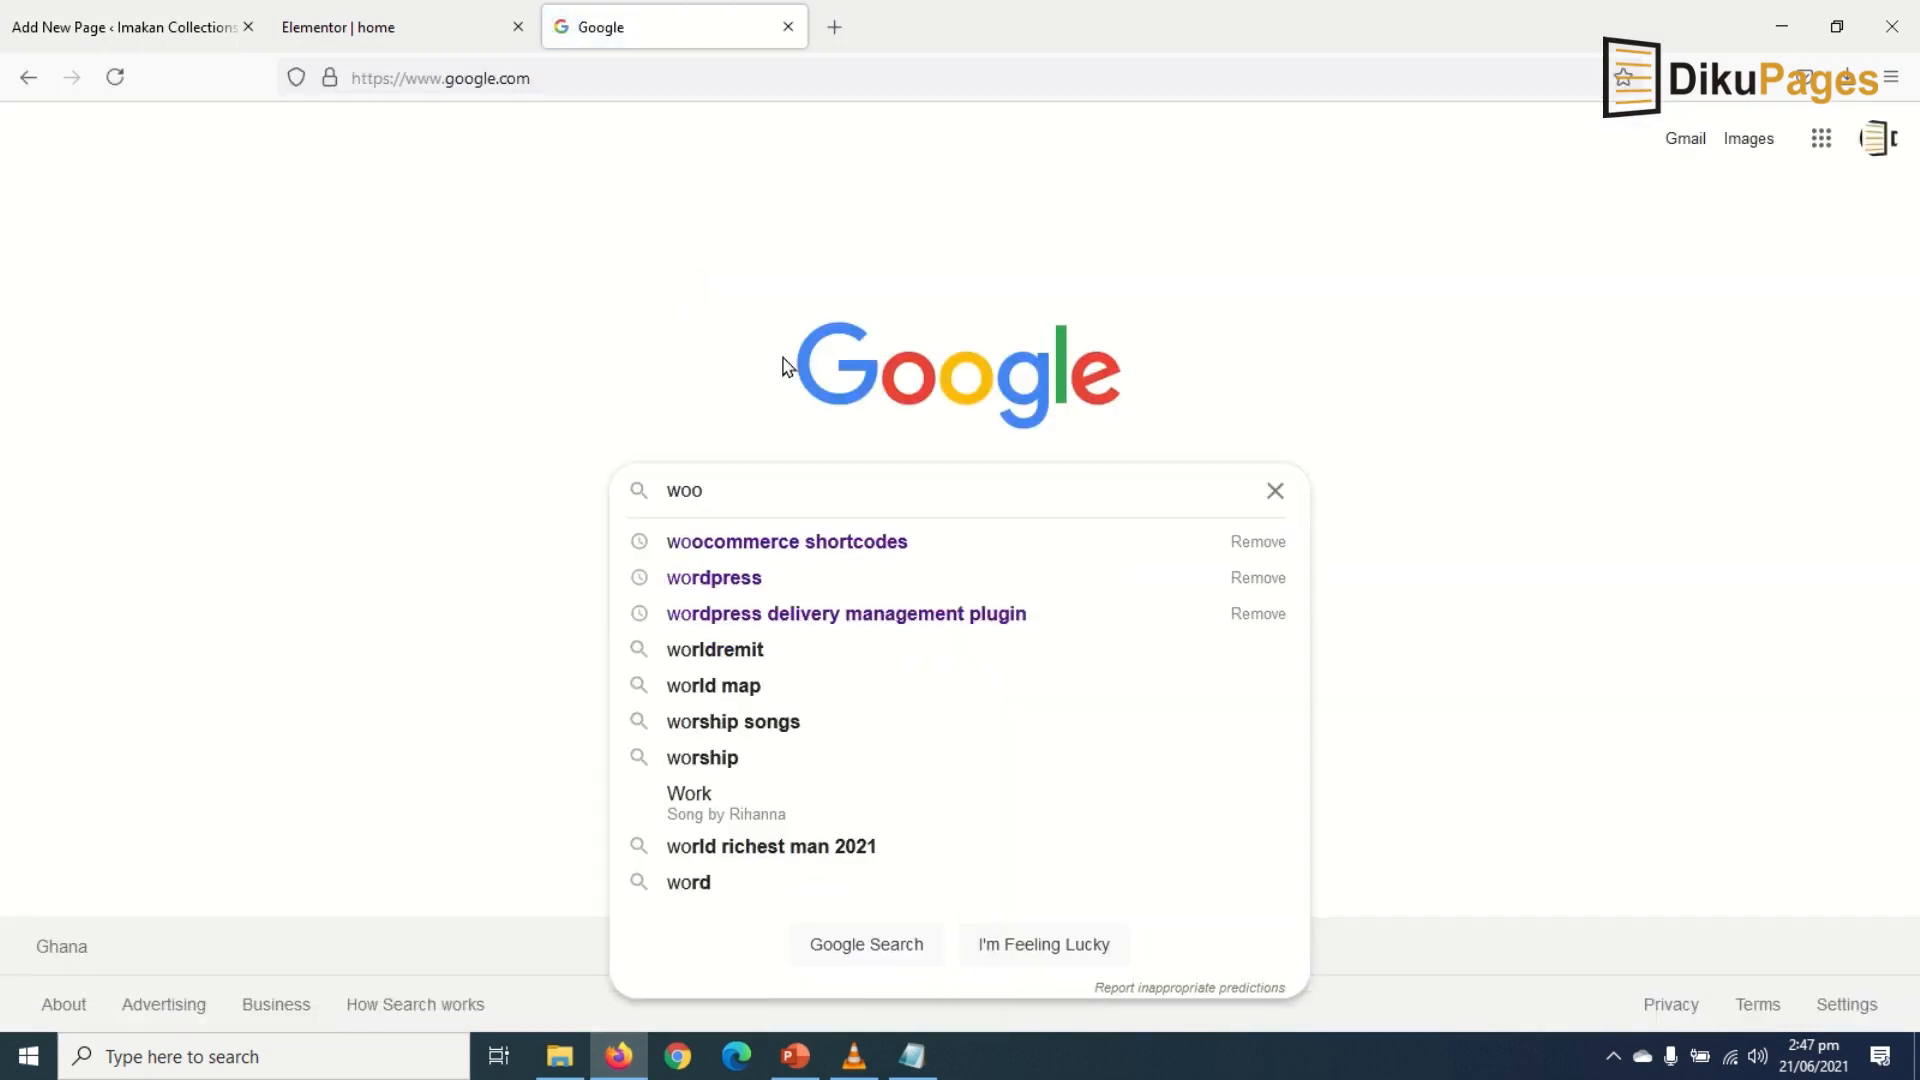
pyautogui.click(785, 541)
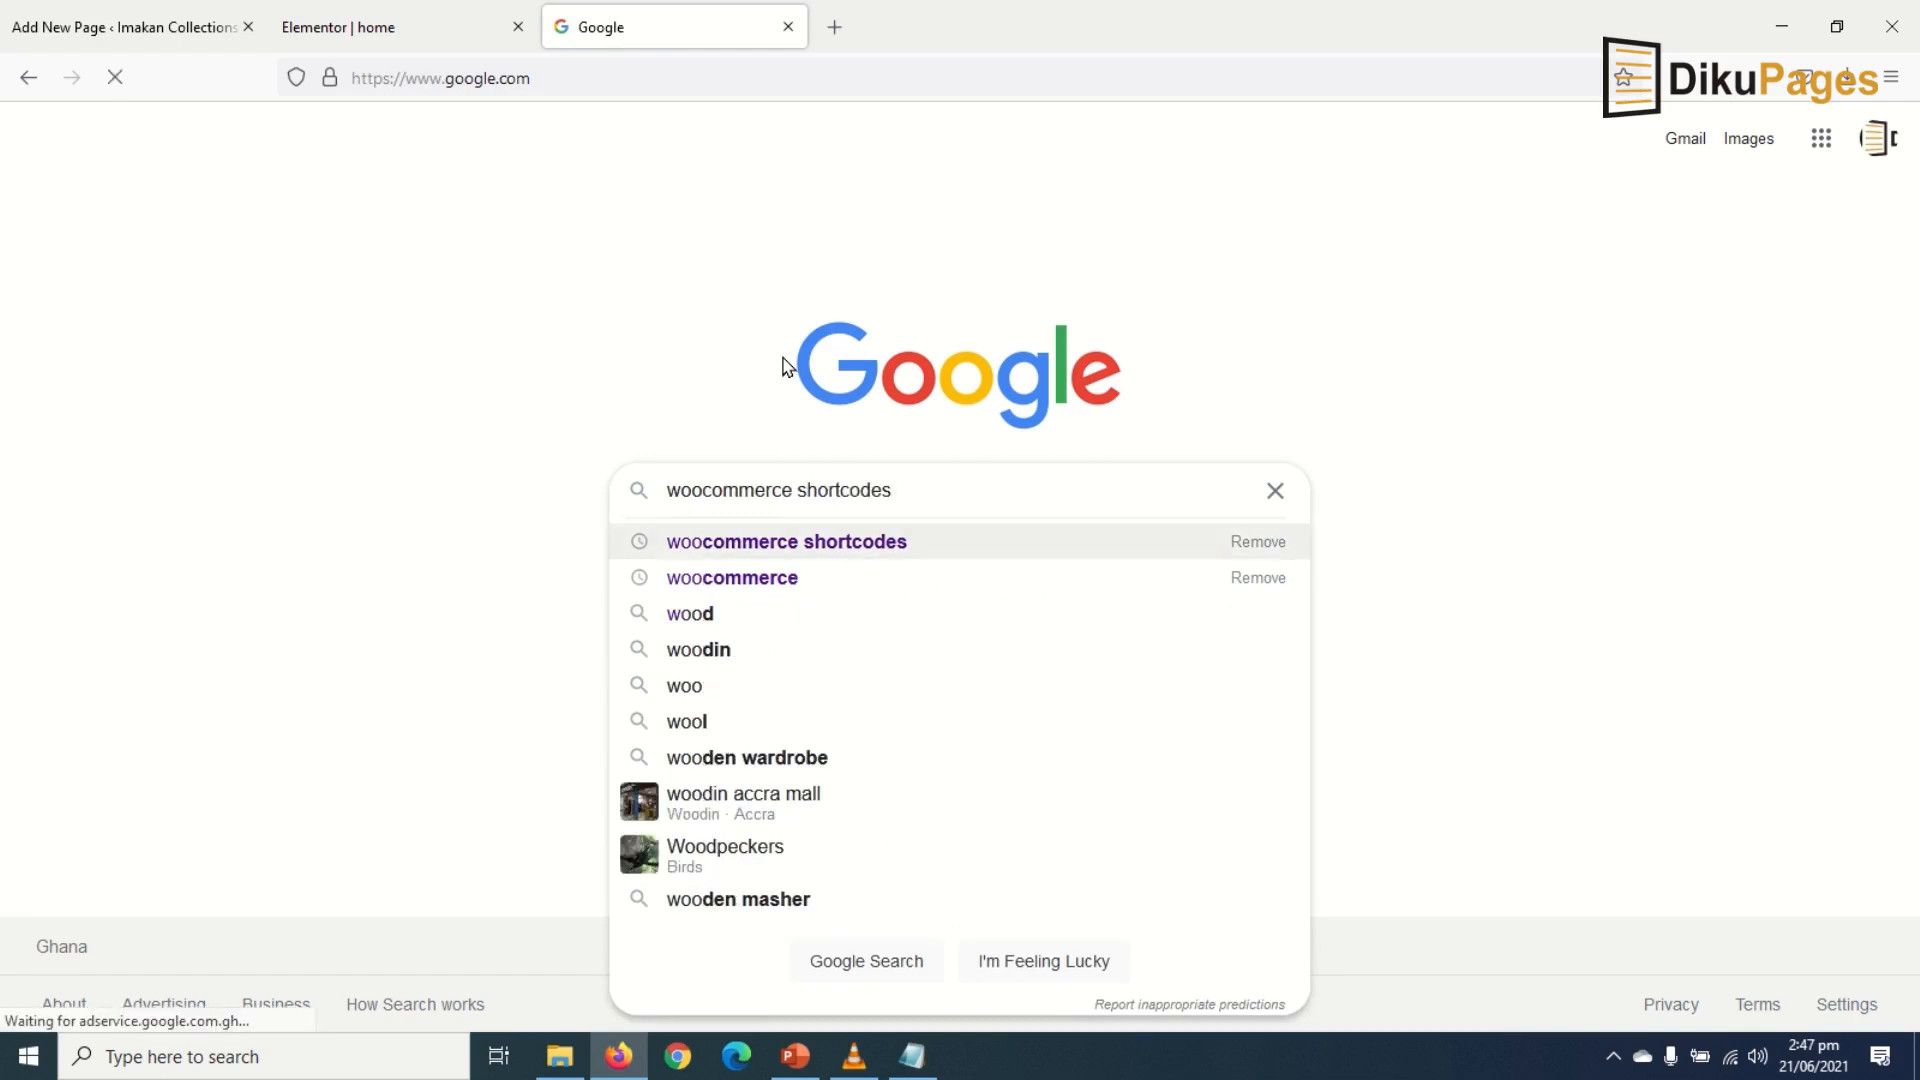
pyautogui.click(785, 541)
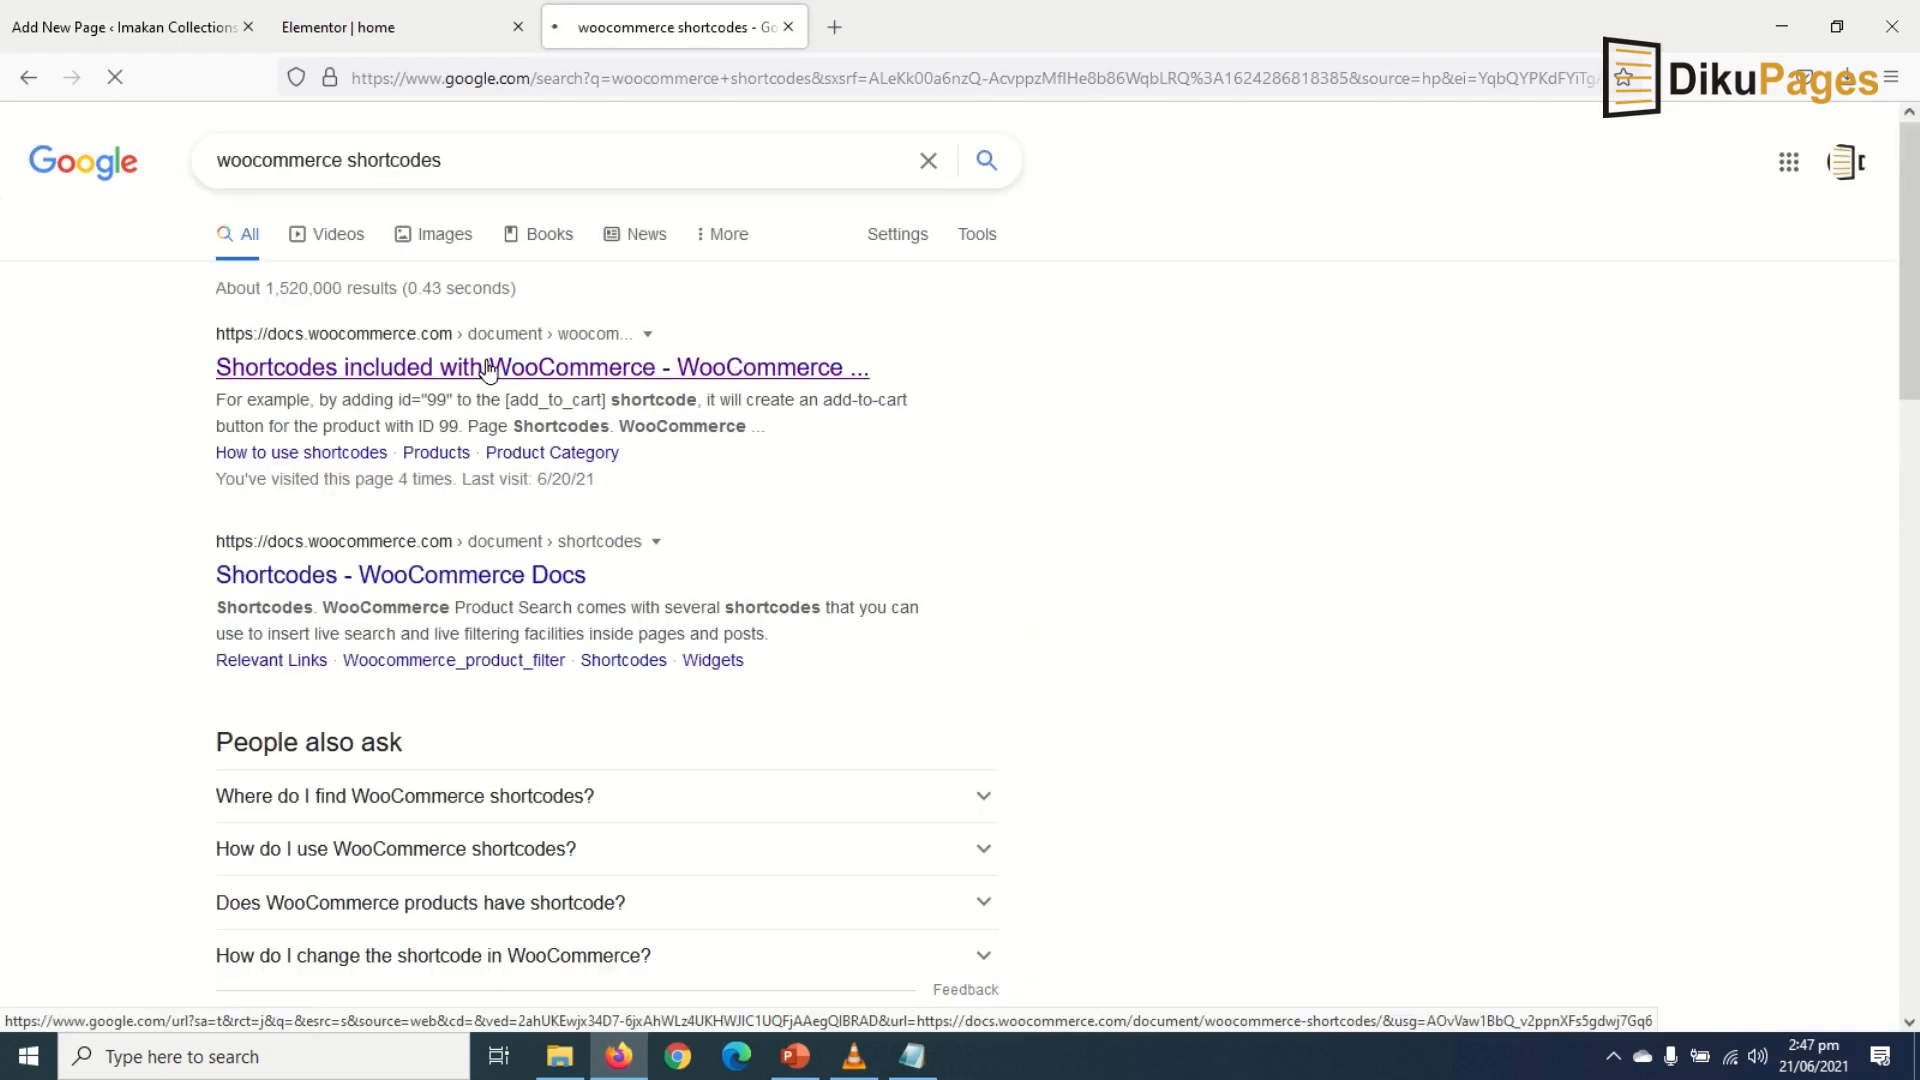
# Open the WooCommerce shortcodes docs and select [woocommerce_order_tracking] under Page Shortcodes
pyautogui.click(540, 367)
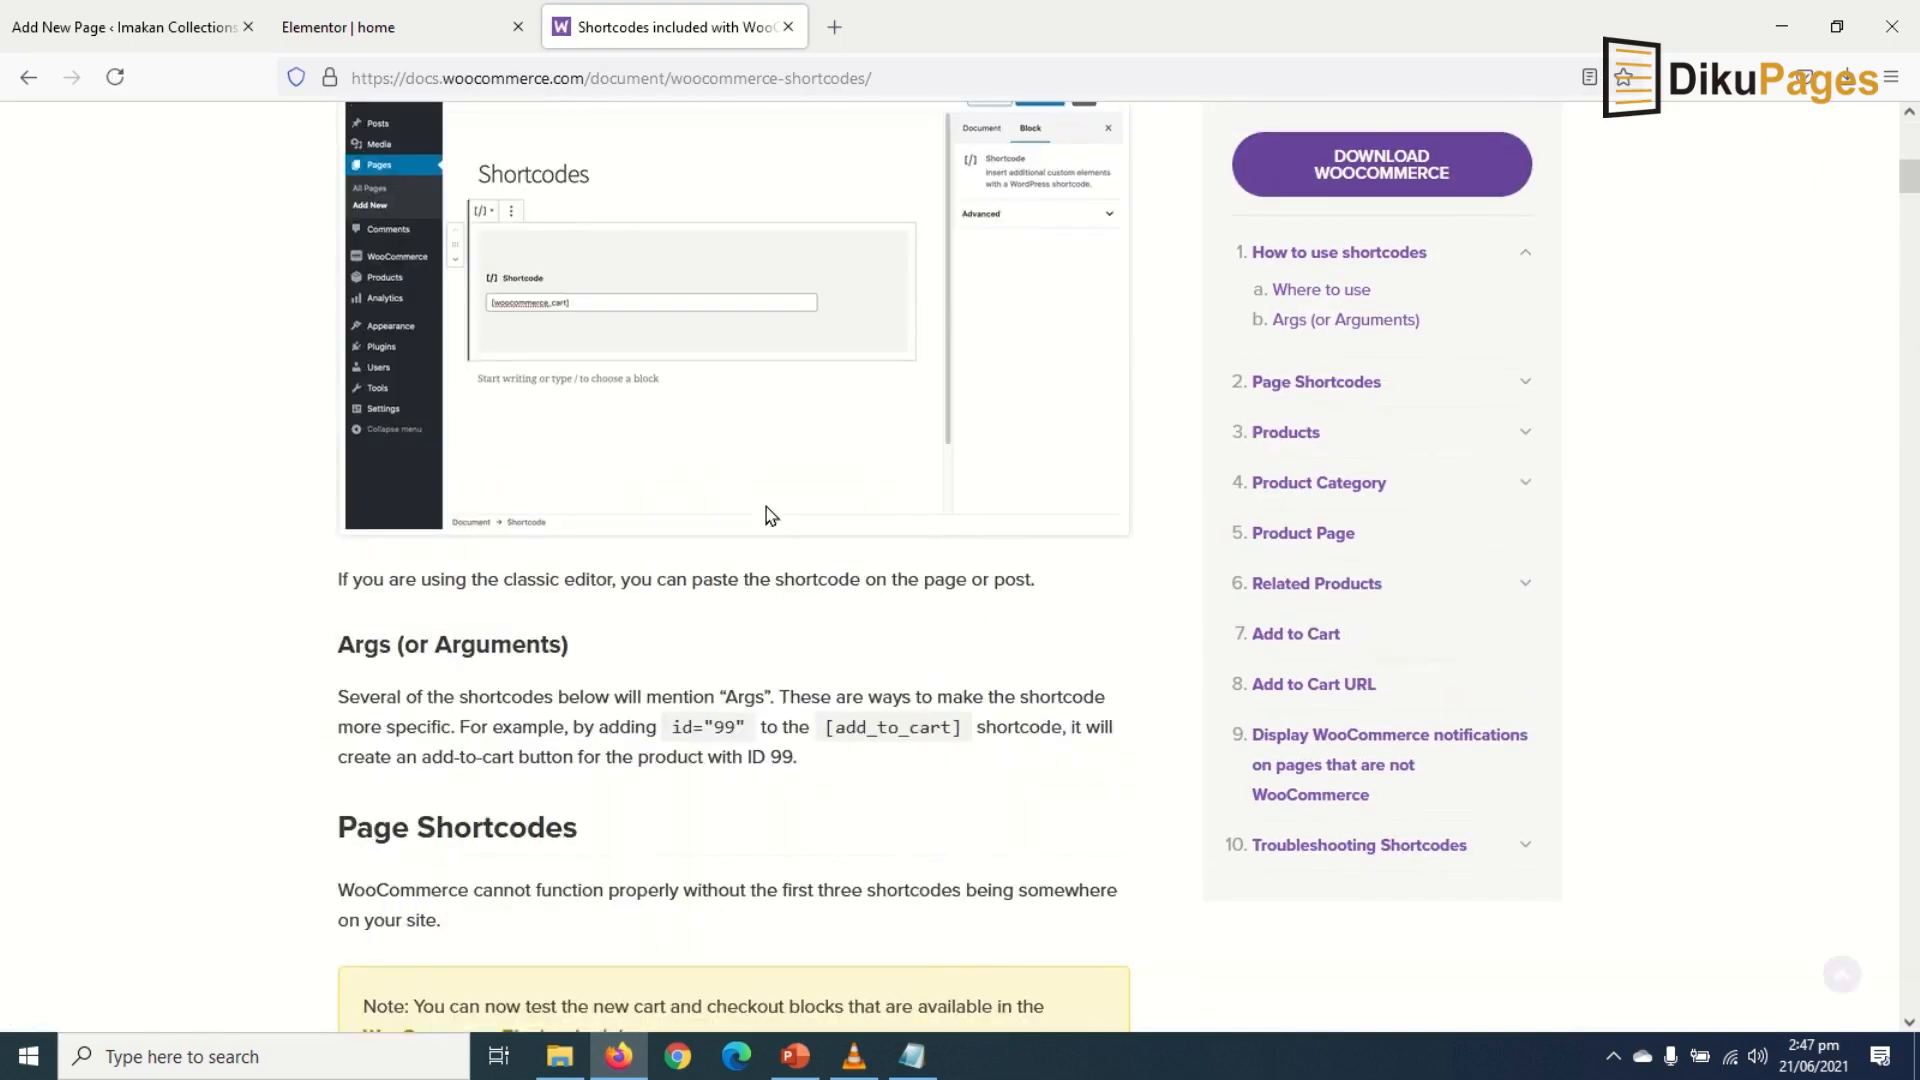
pyautogui.scroll(-3)
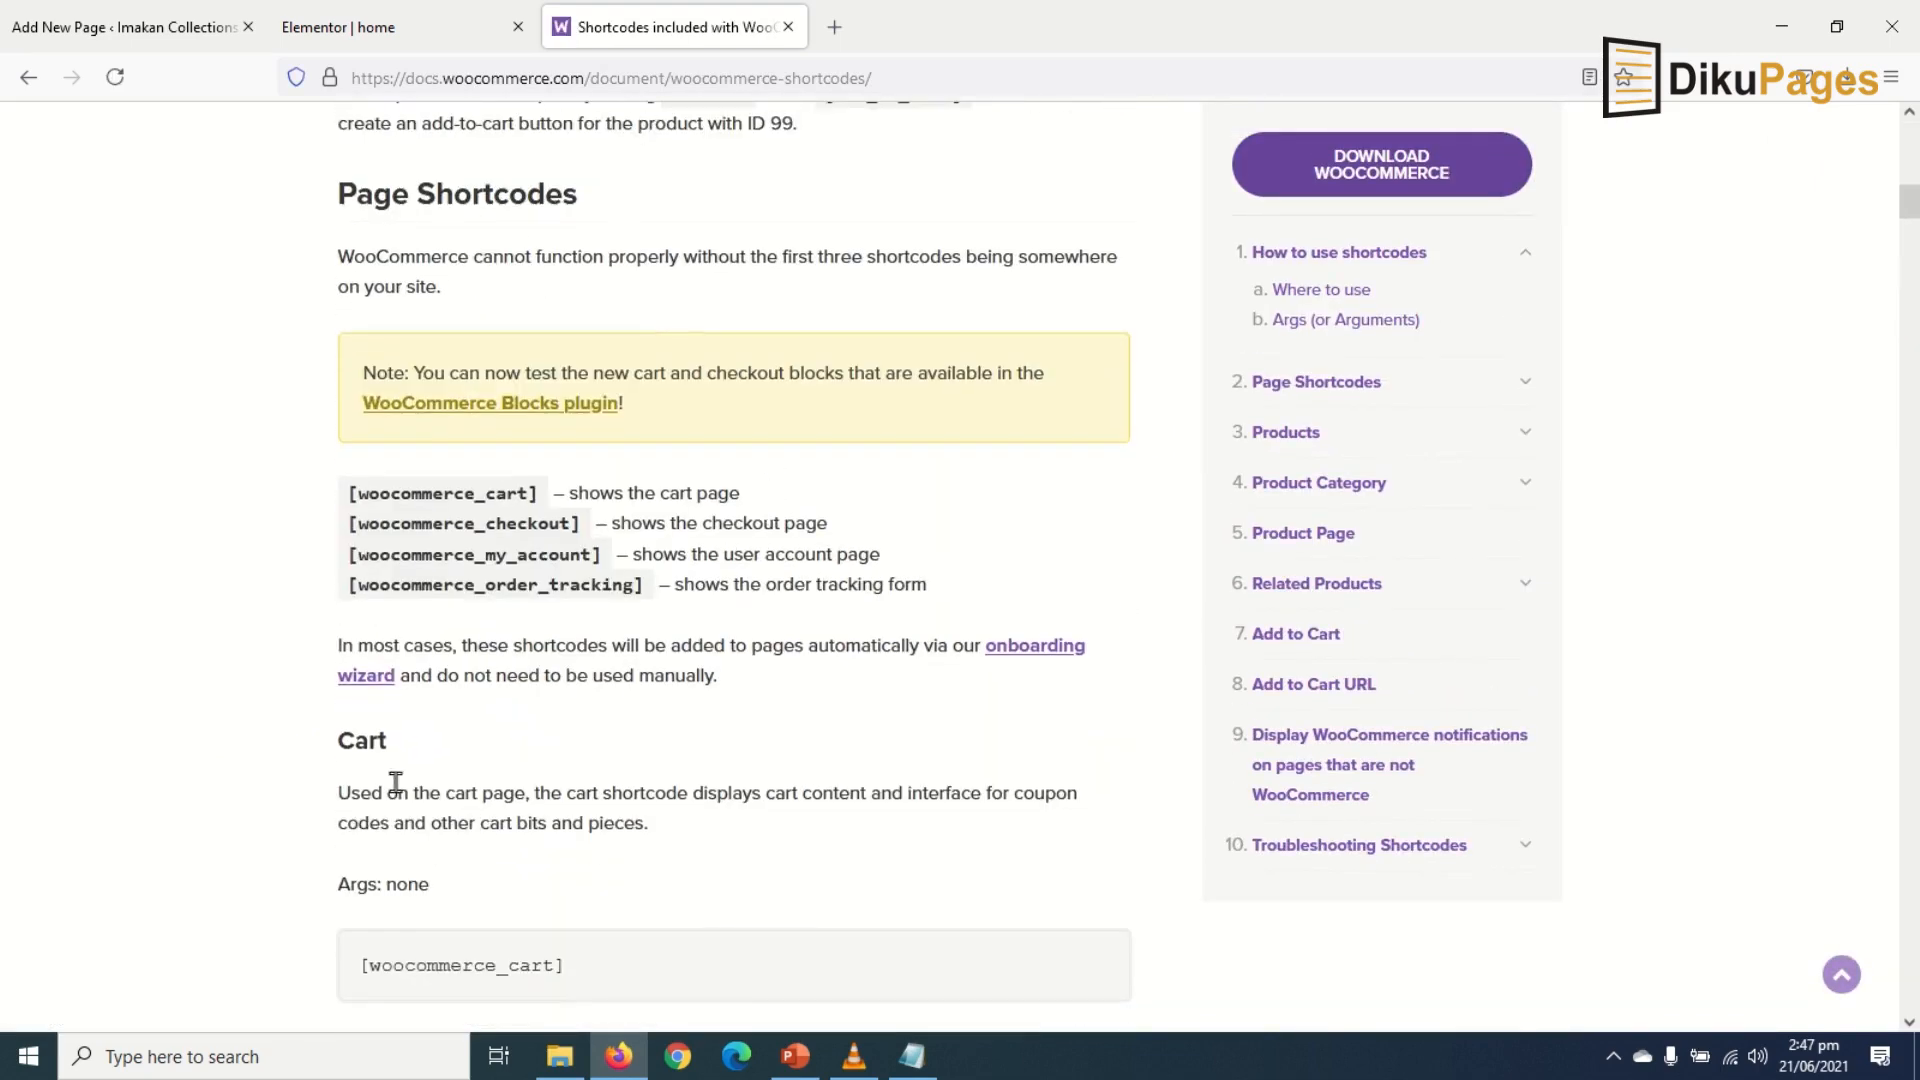
pyautogui.doubleClick(478, 584)
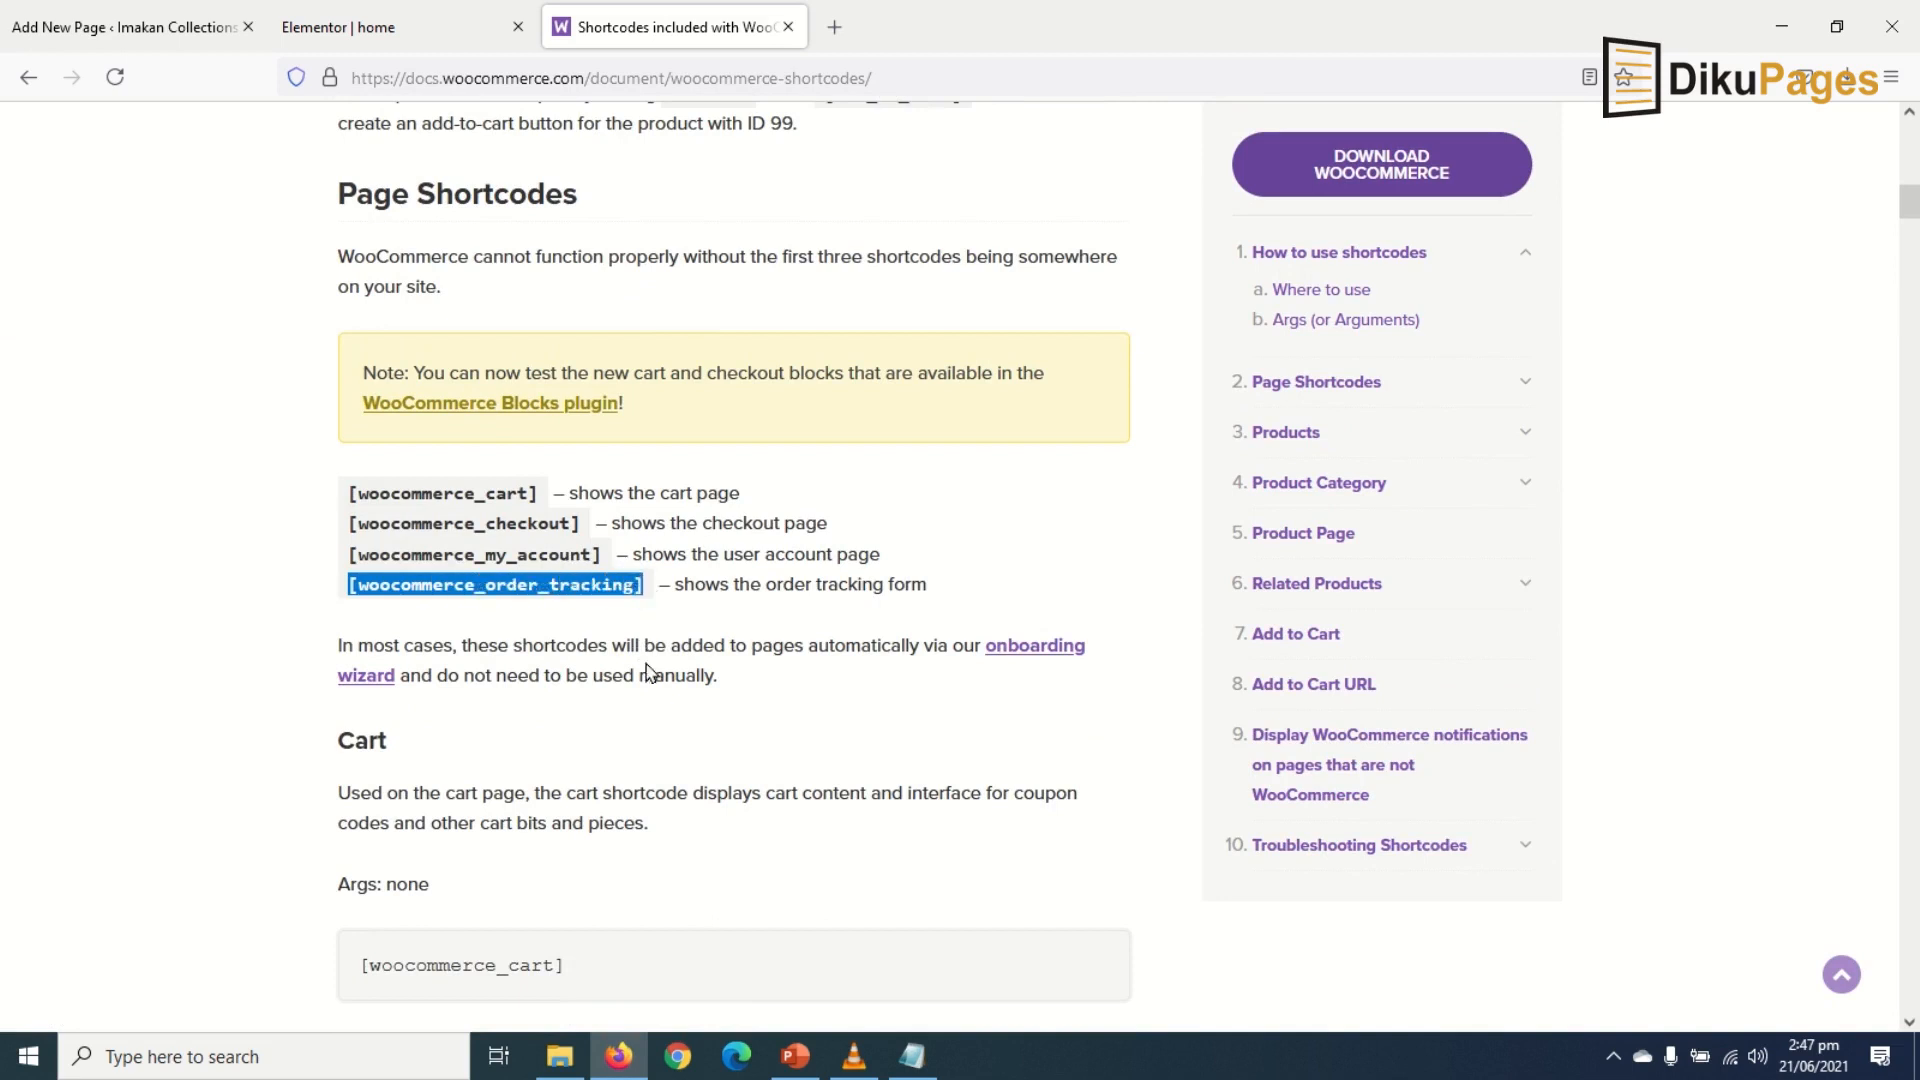
pyautogui.moveTo(228, 295)
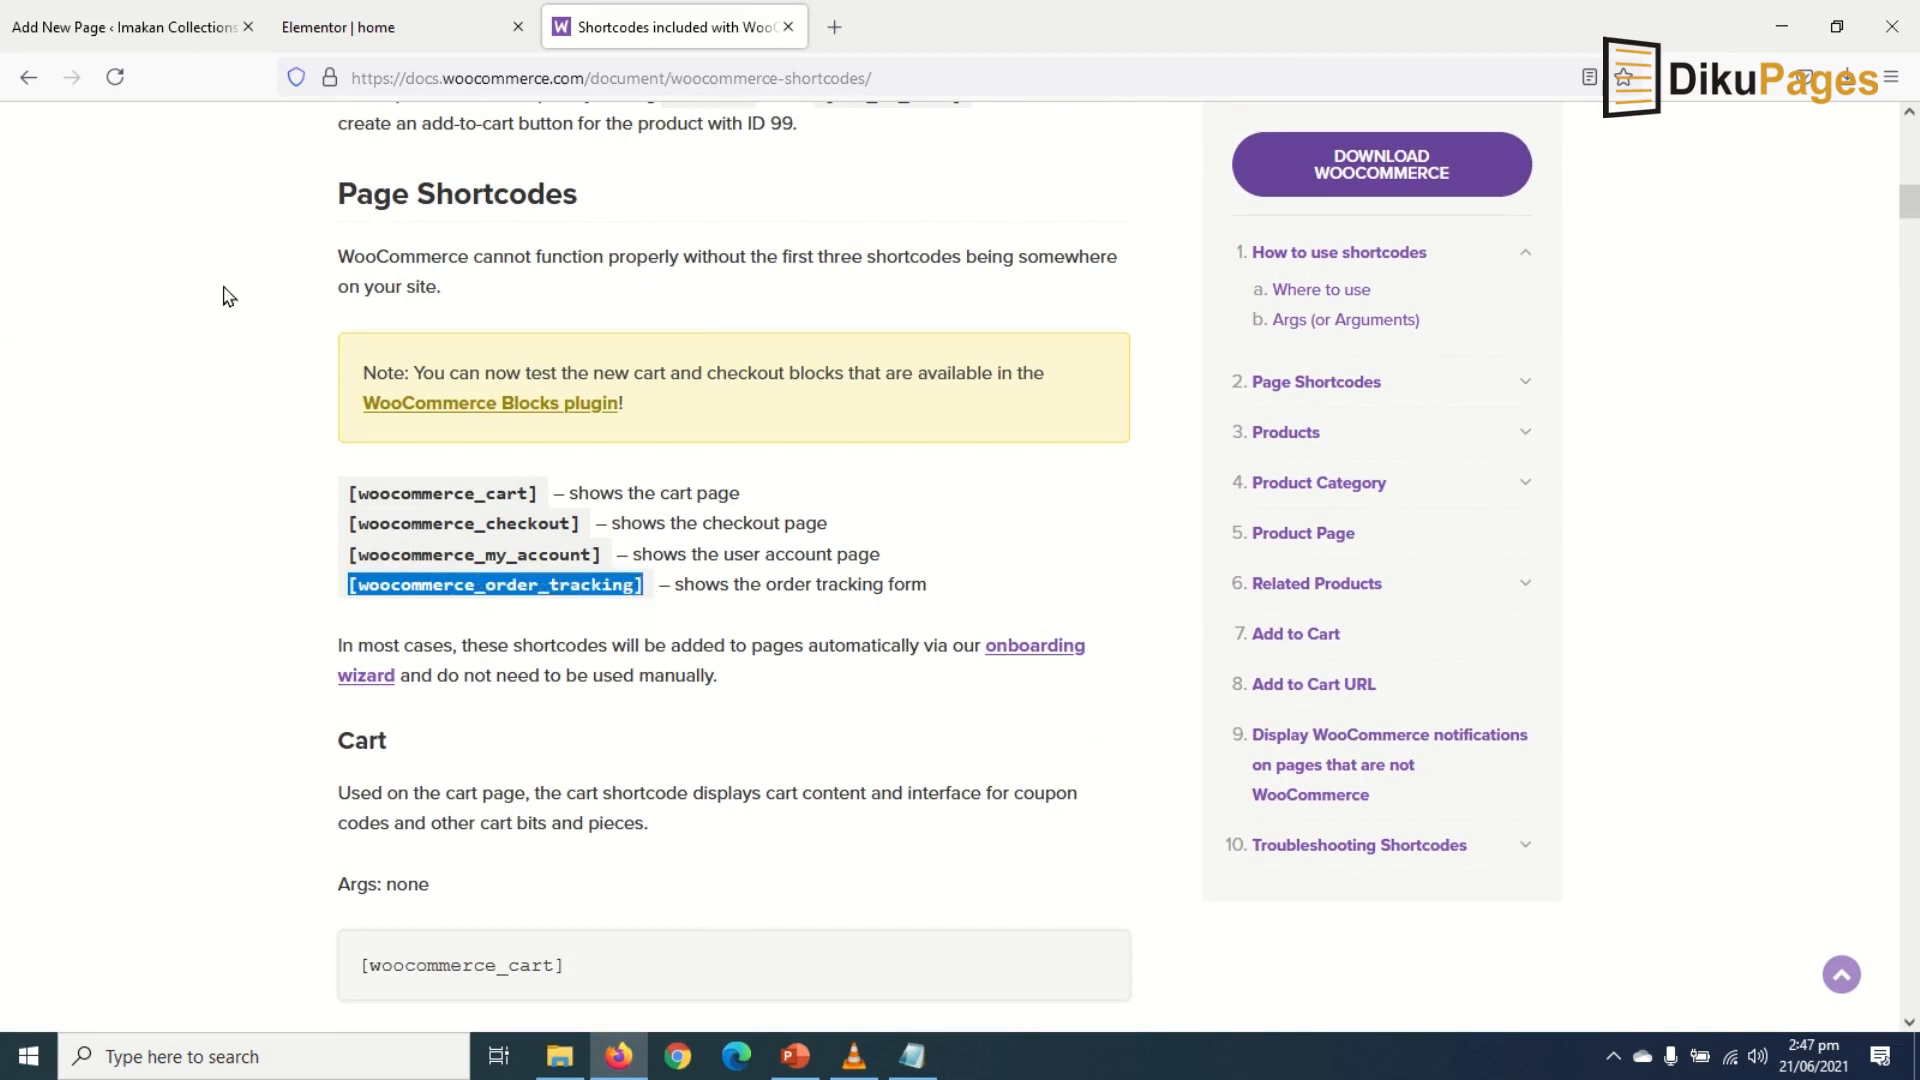
# Paste [woocommerce_order_tracking] into the block, publish Track Order, and view the live page
pyautogui.click(122, 27)
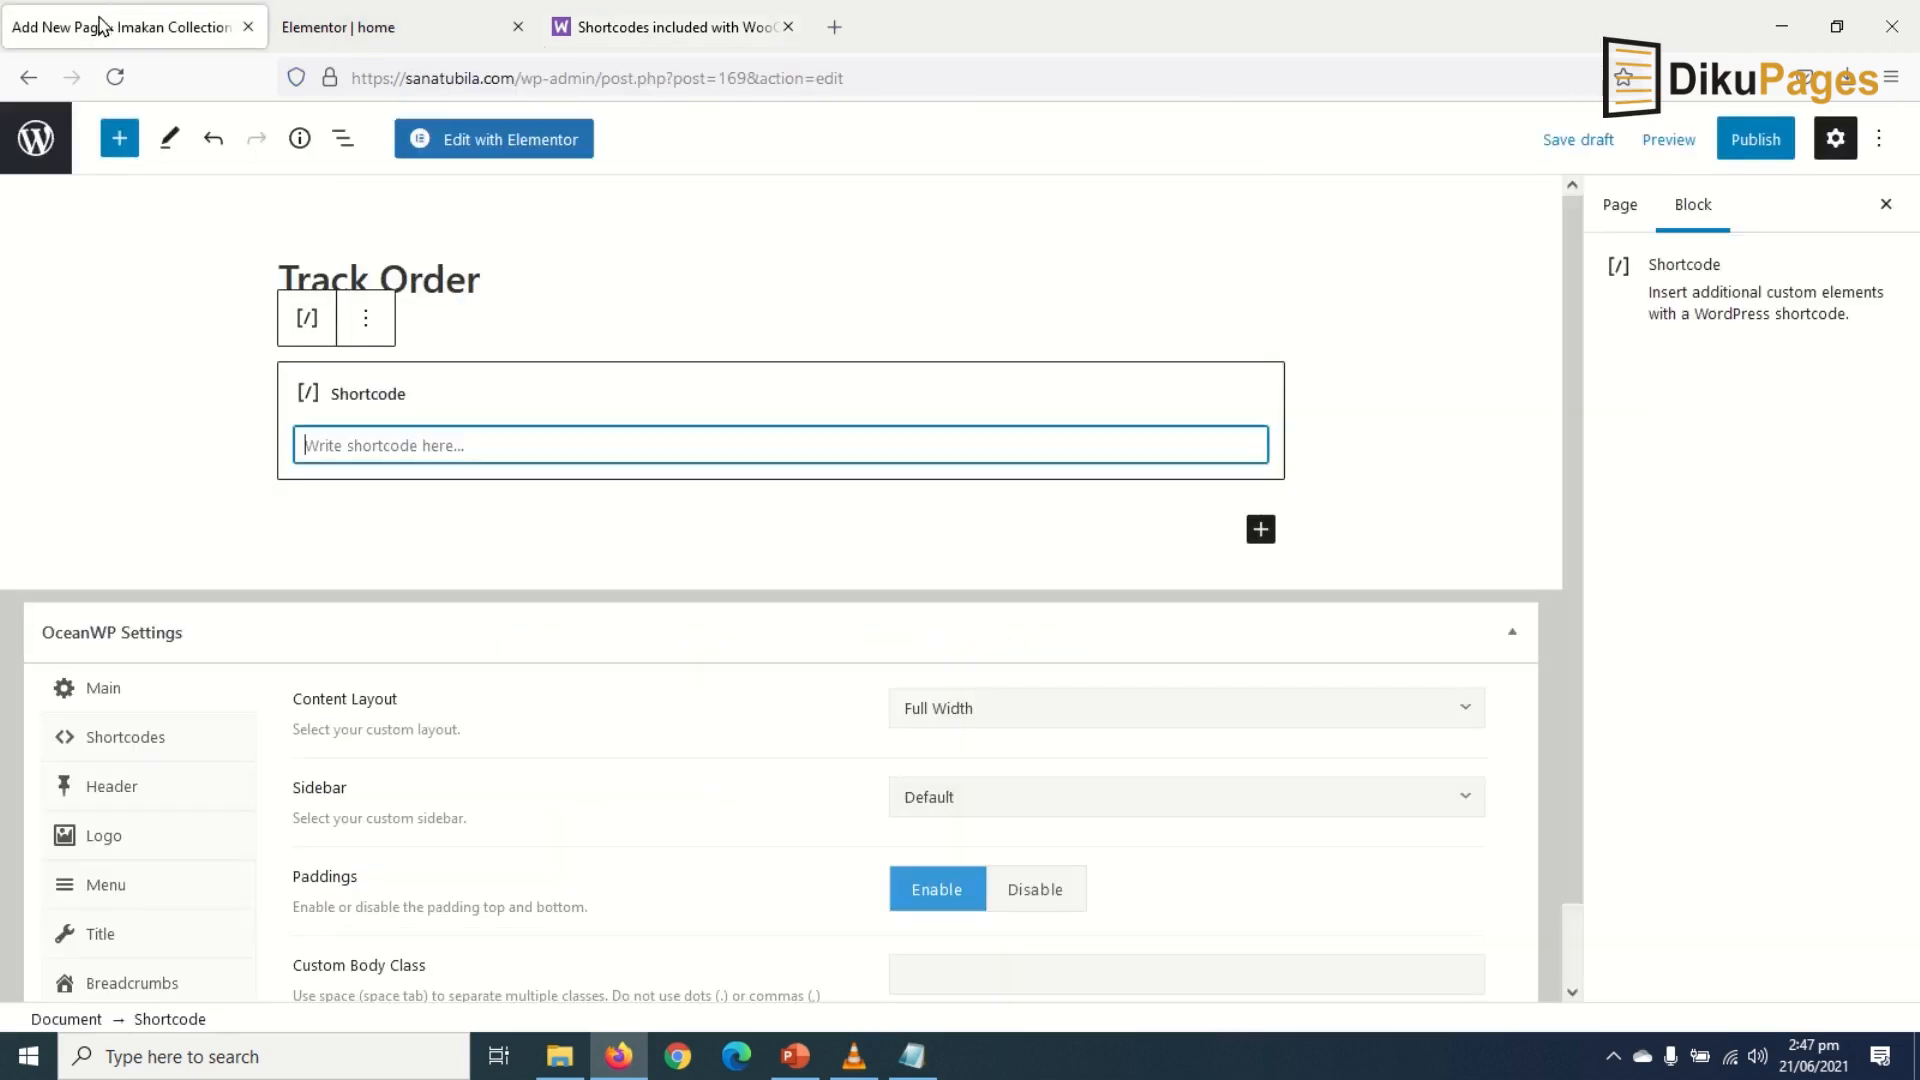
pyautogui.write('[woocommerce_order_tracking]')
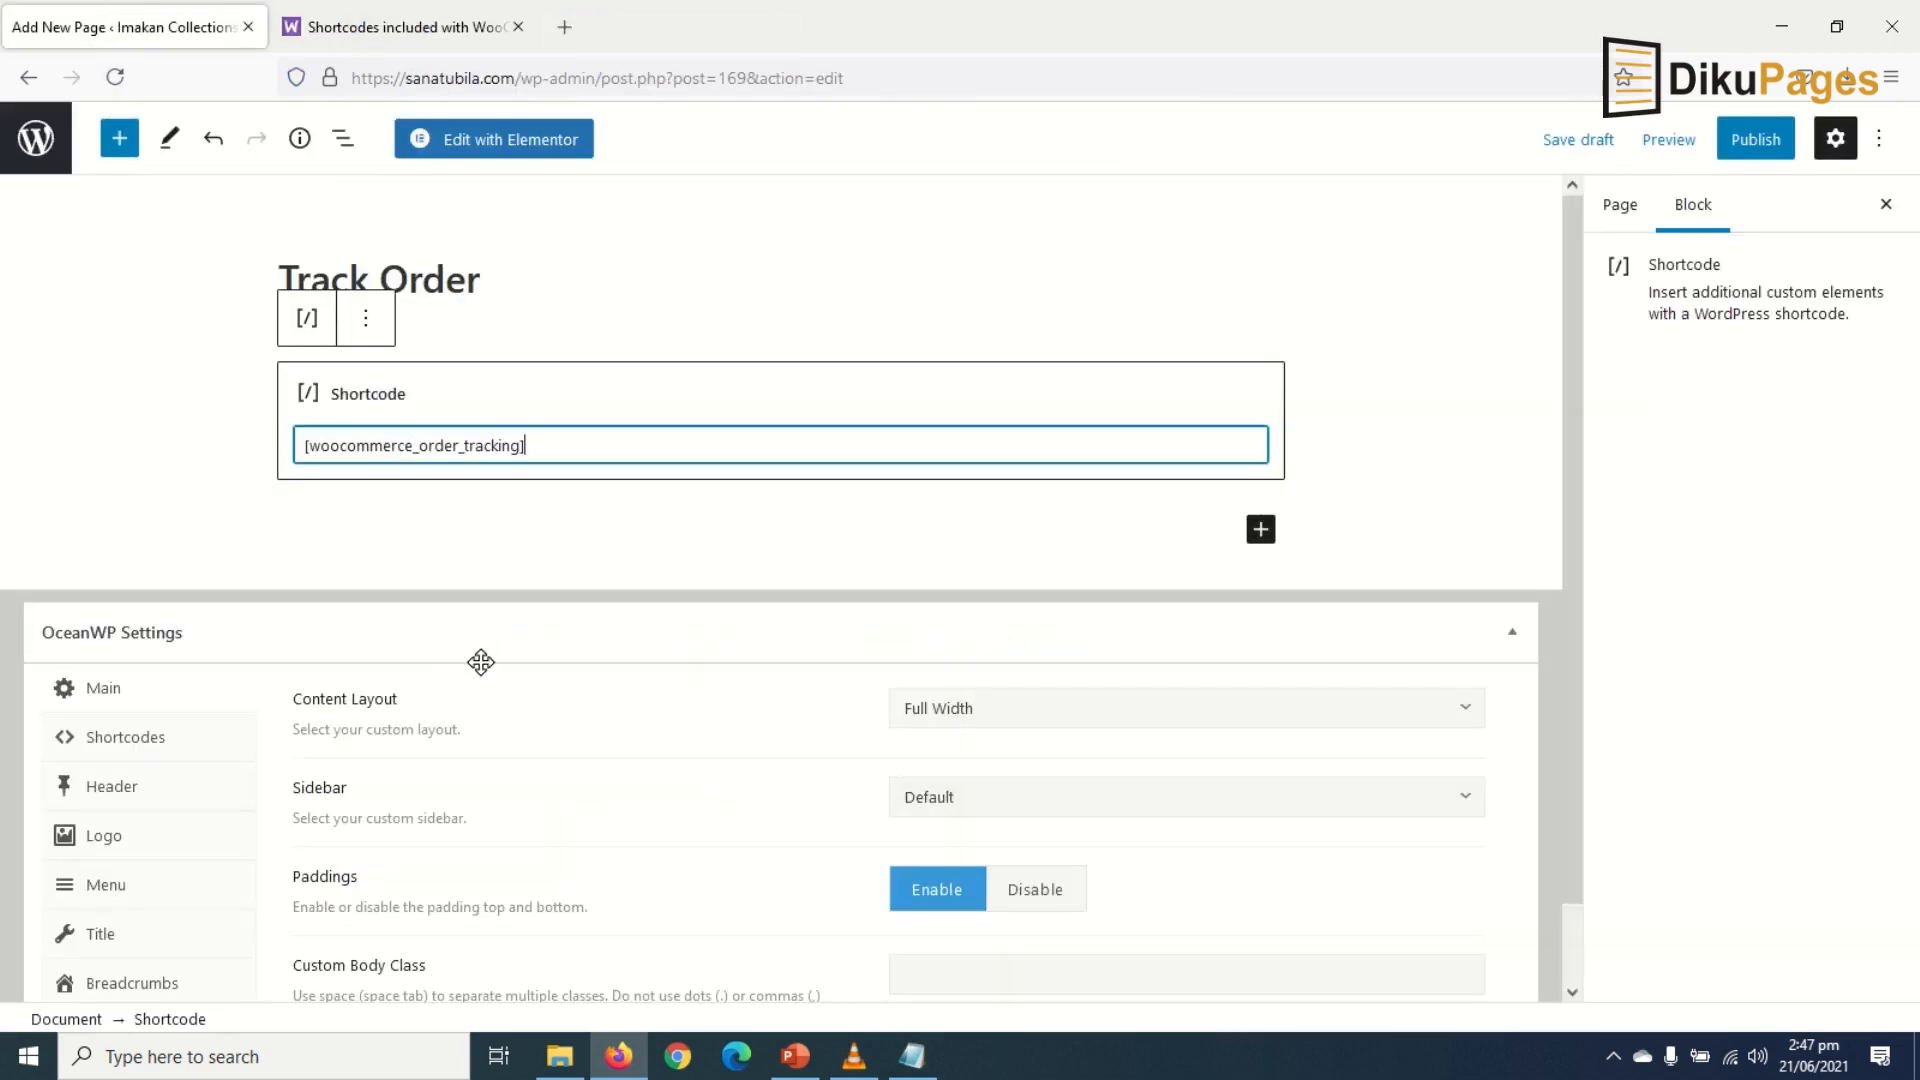
pyautogui.moveTo(1756, 138)
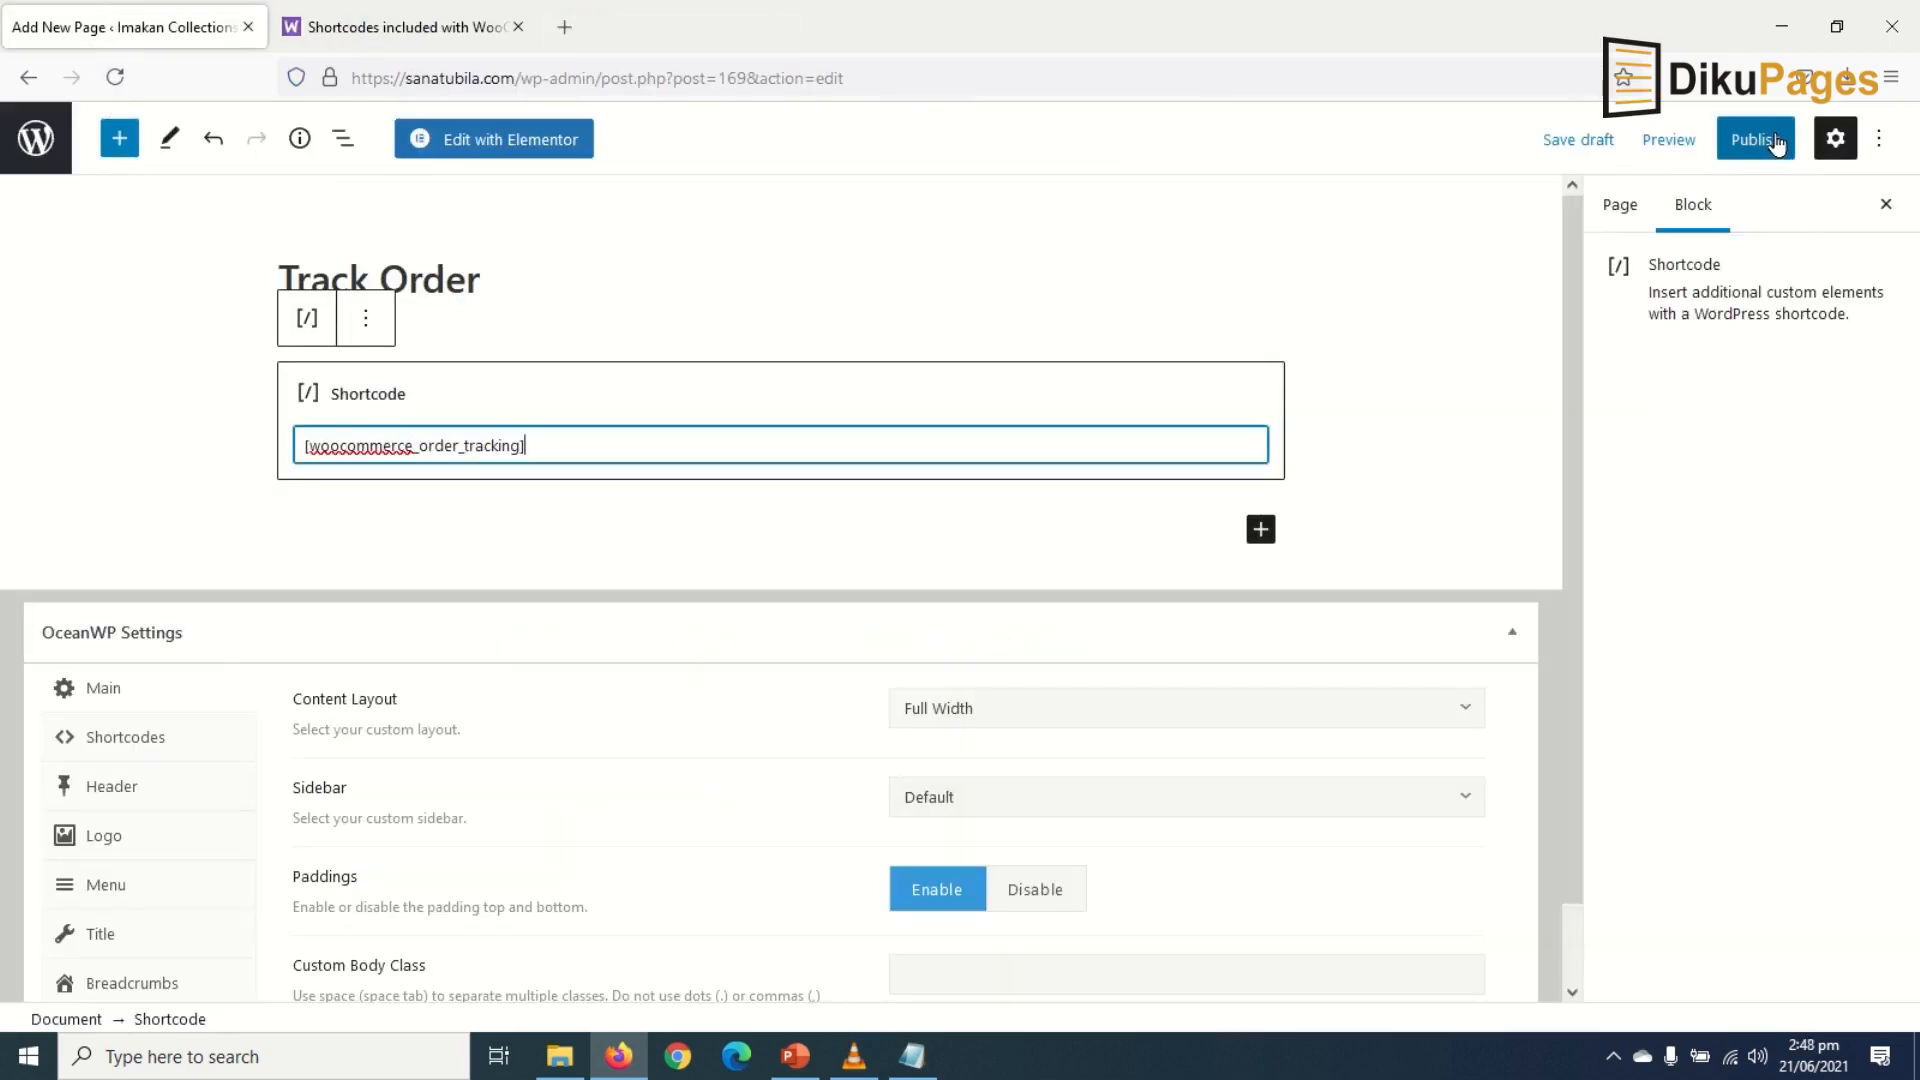
pyautogui.click(1754, 138)
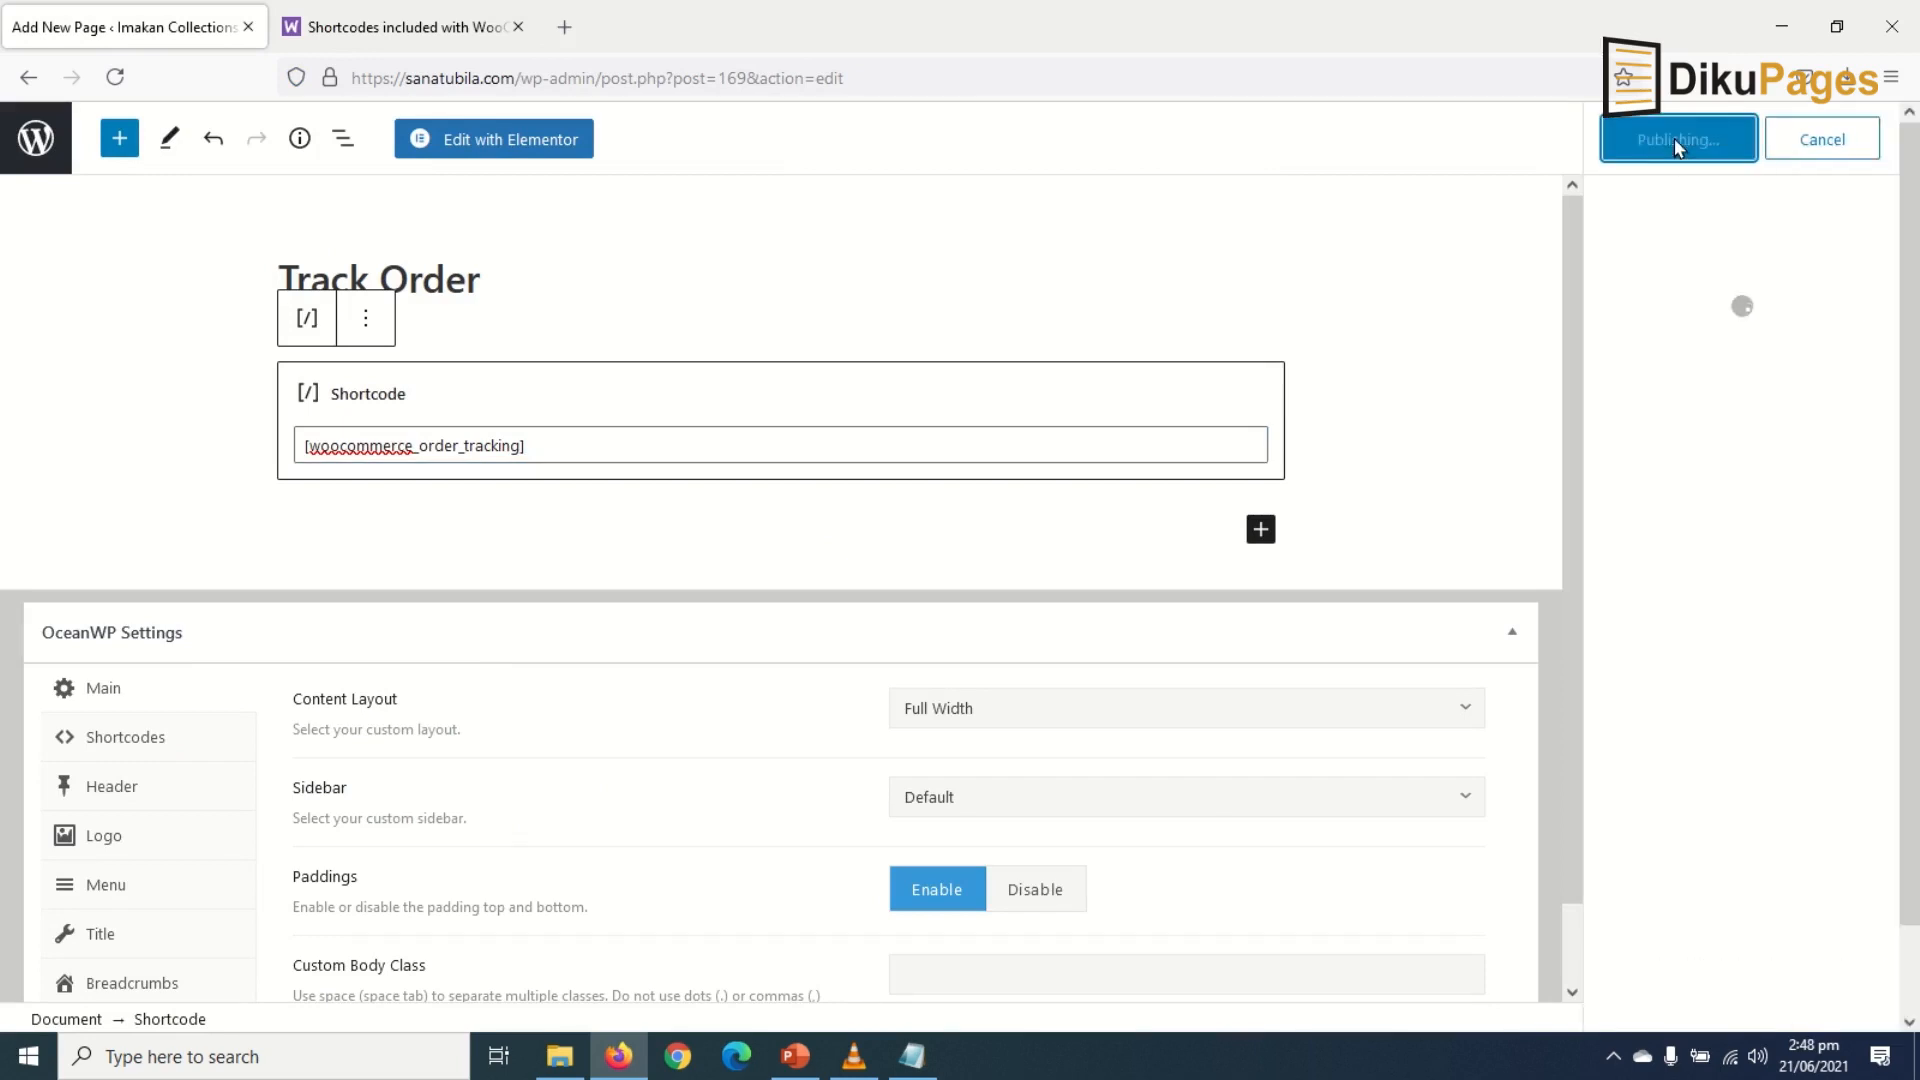
pyautogui.click(1678, 138)
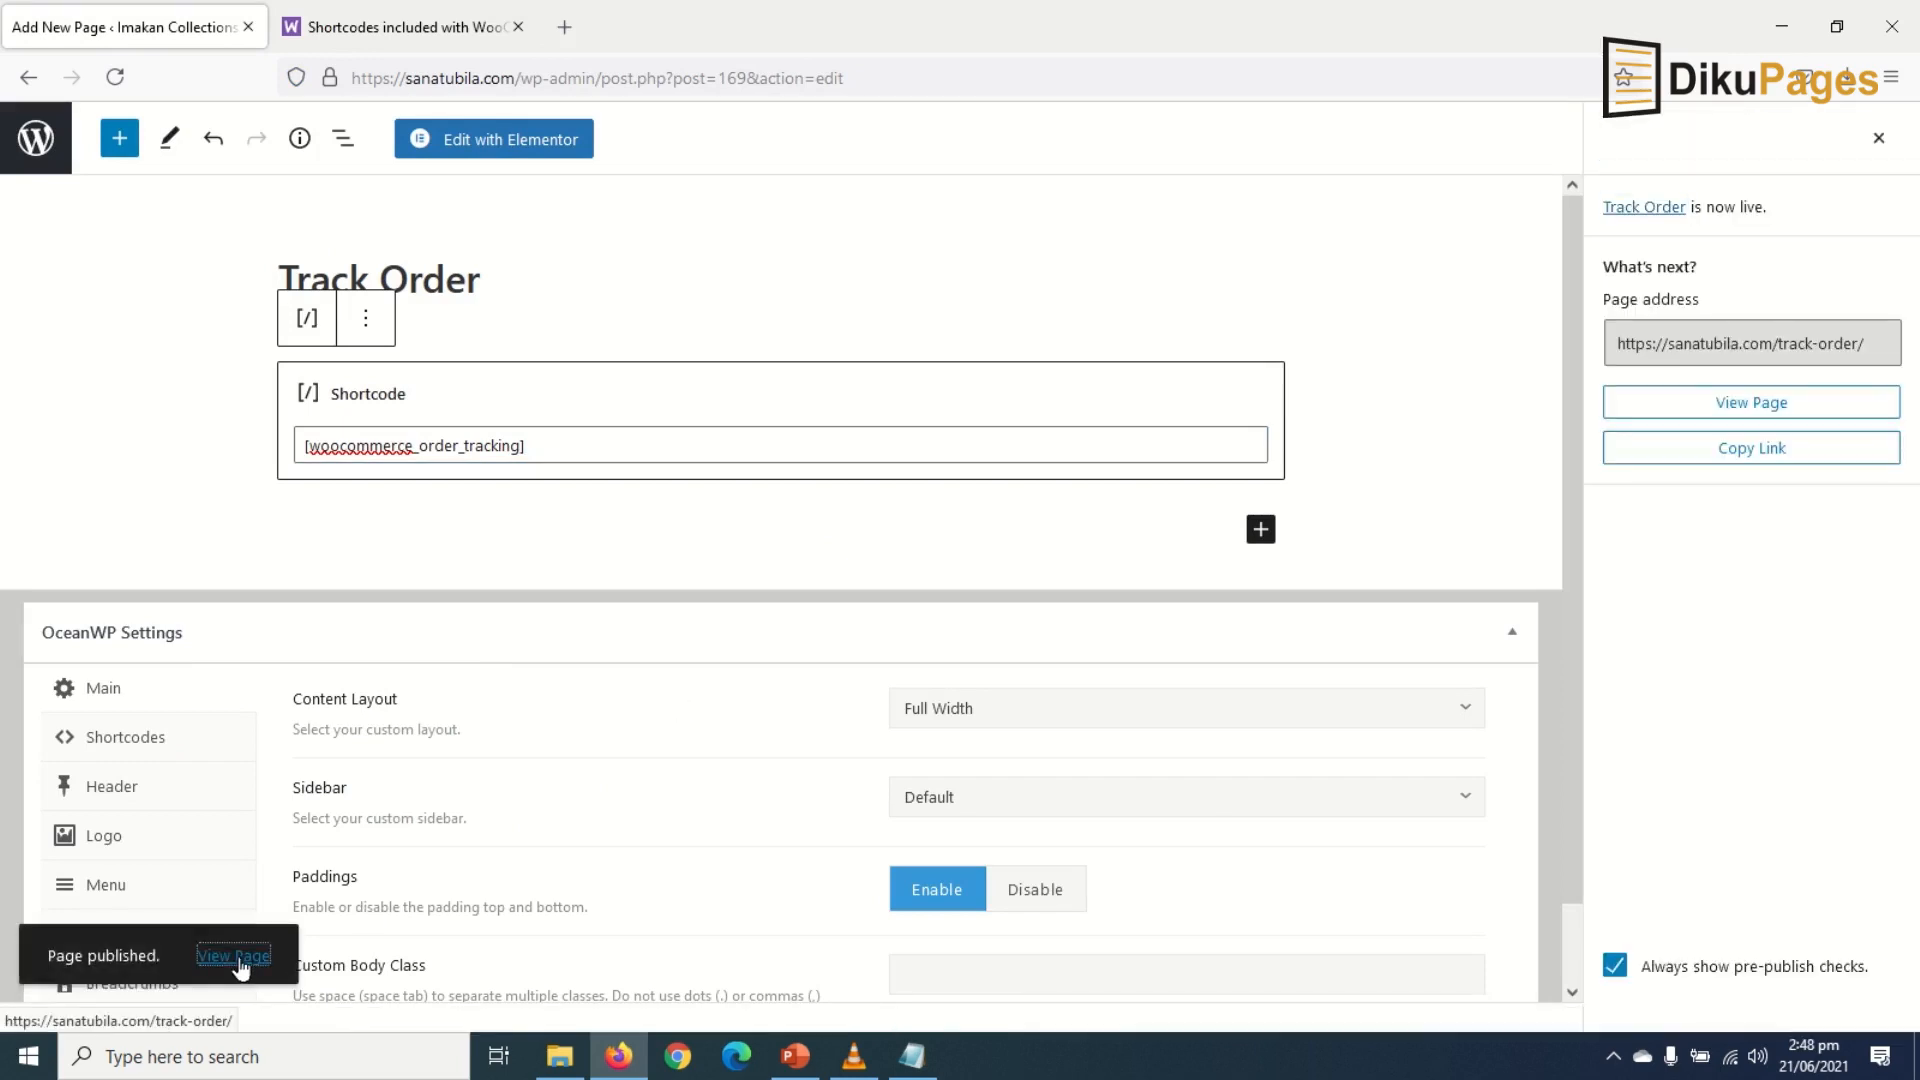
pyautogui.click(233, 954)
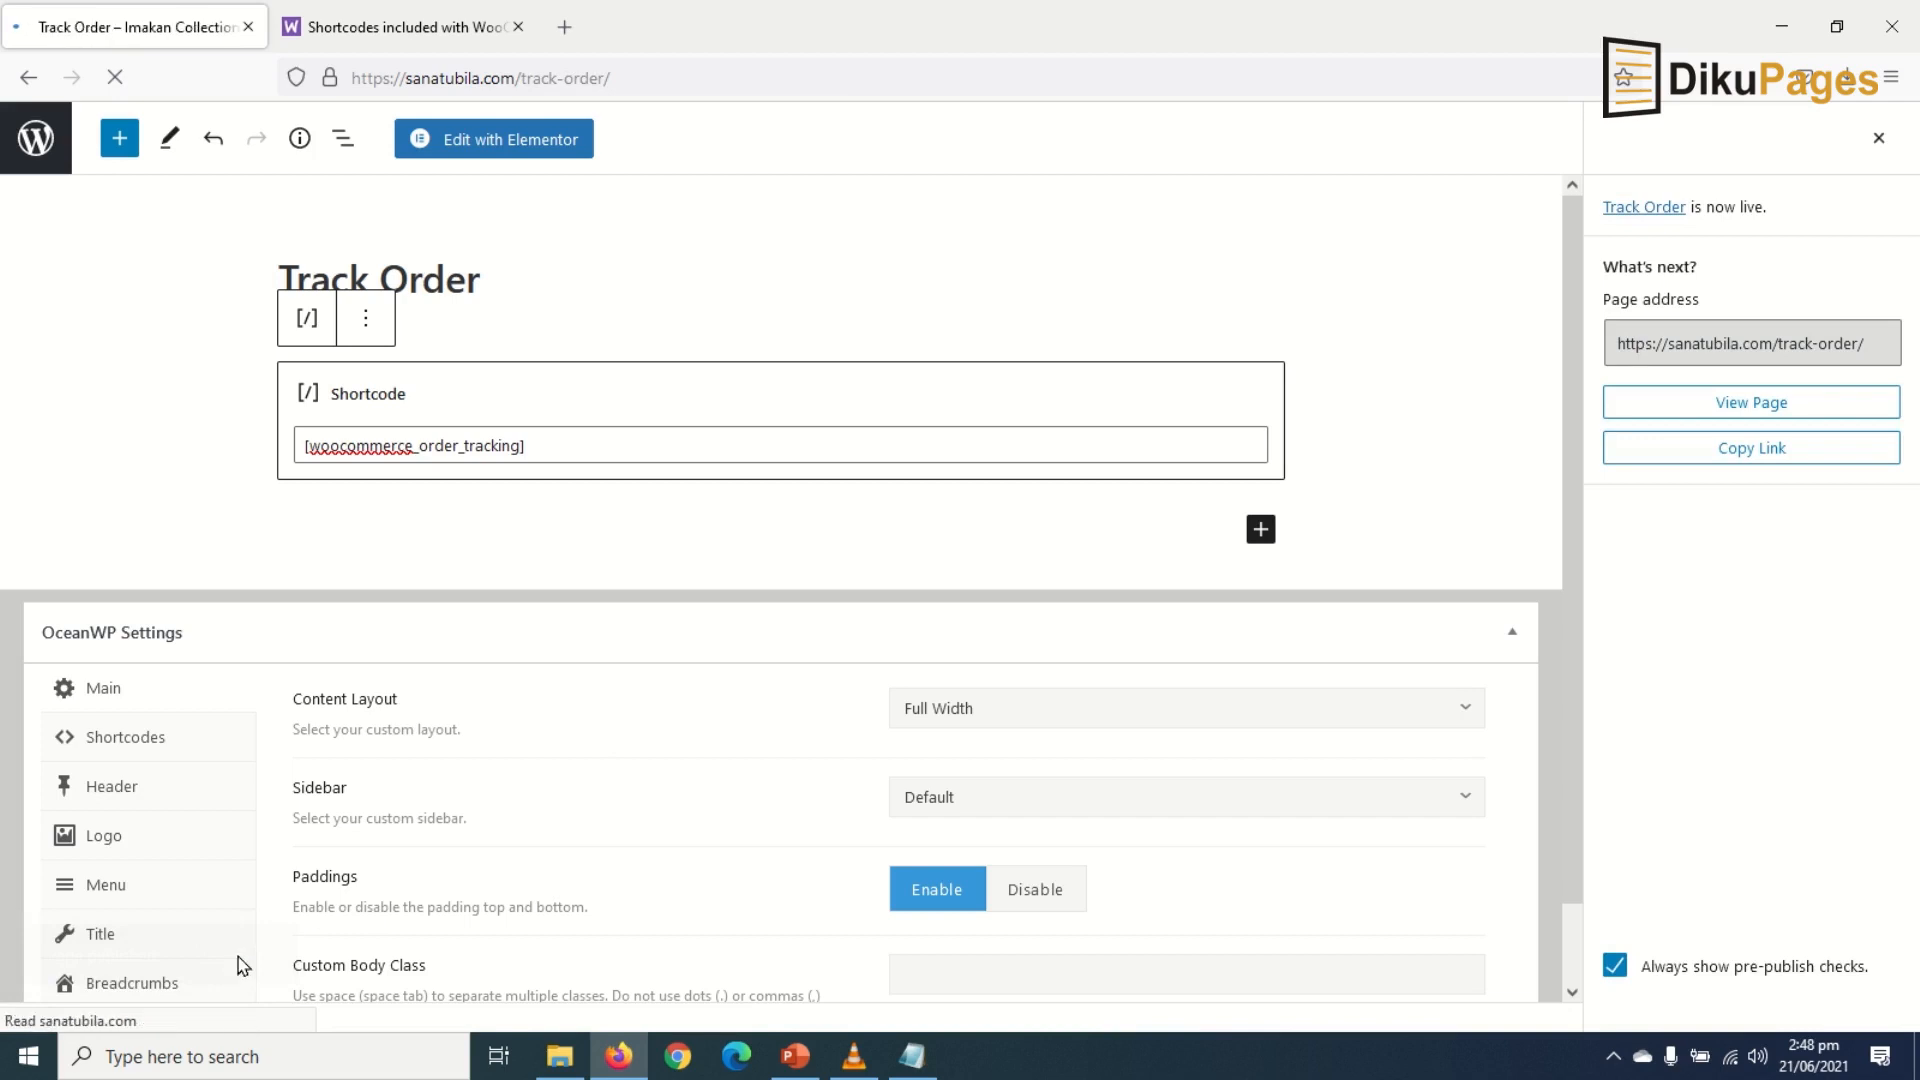
pyautogui.click(1749, 402)
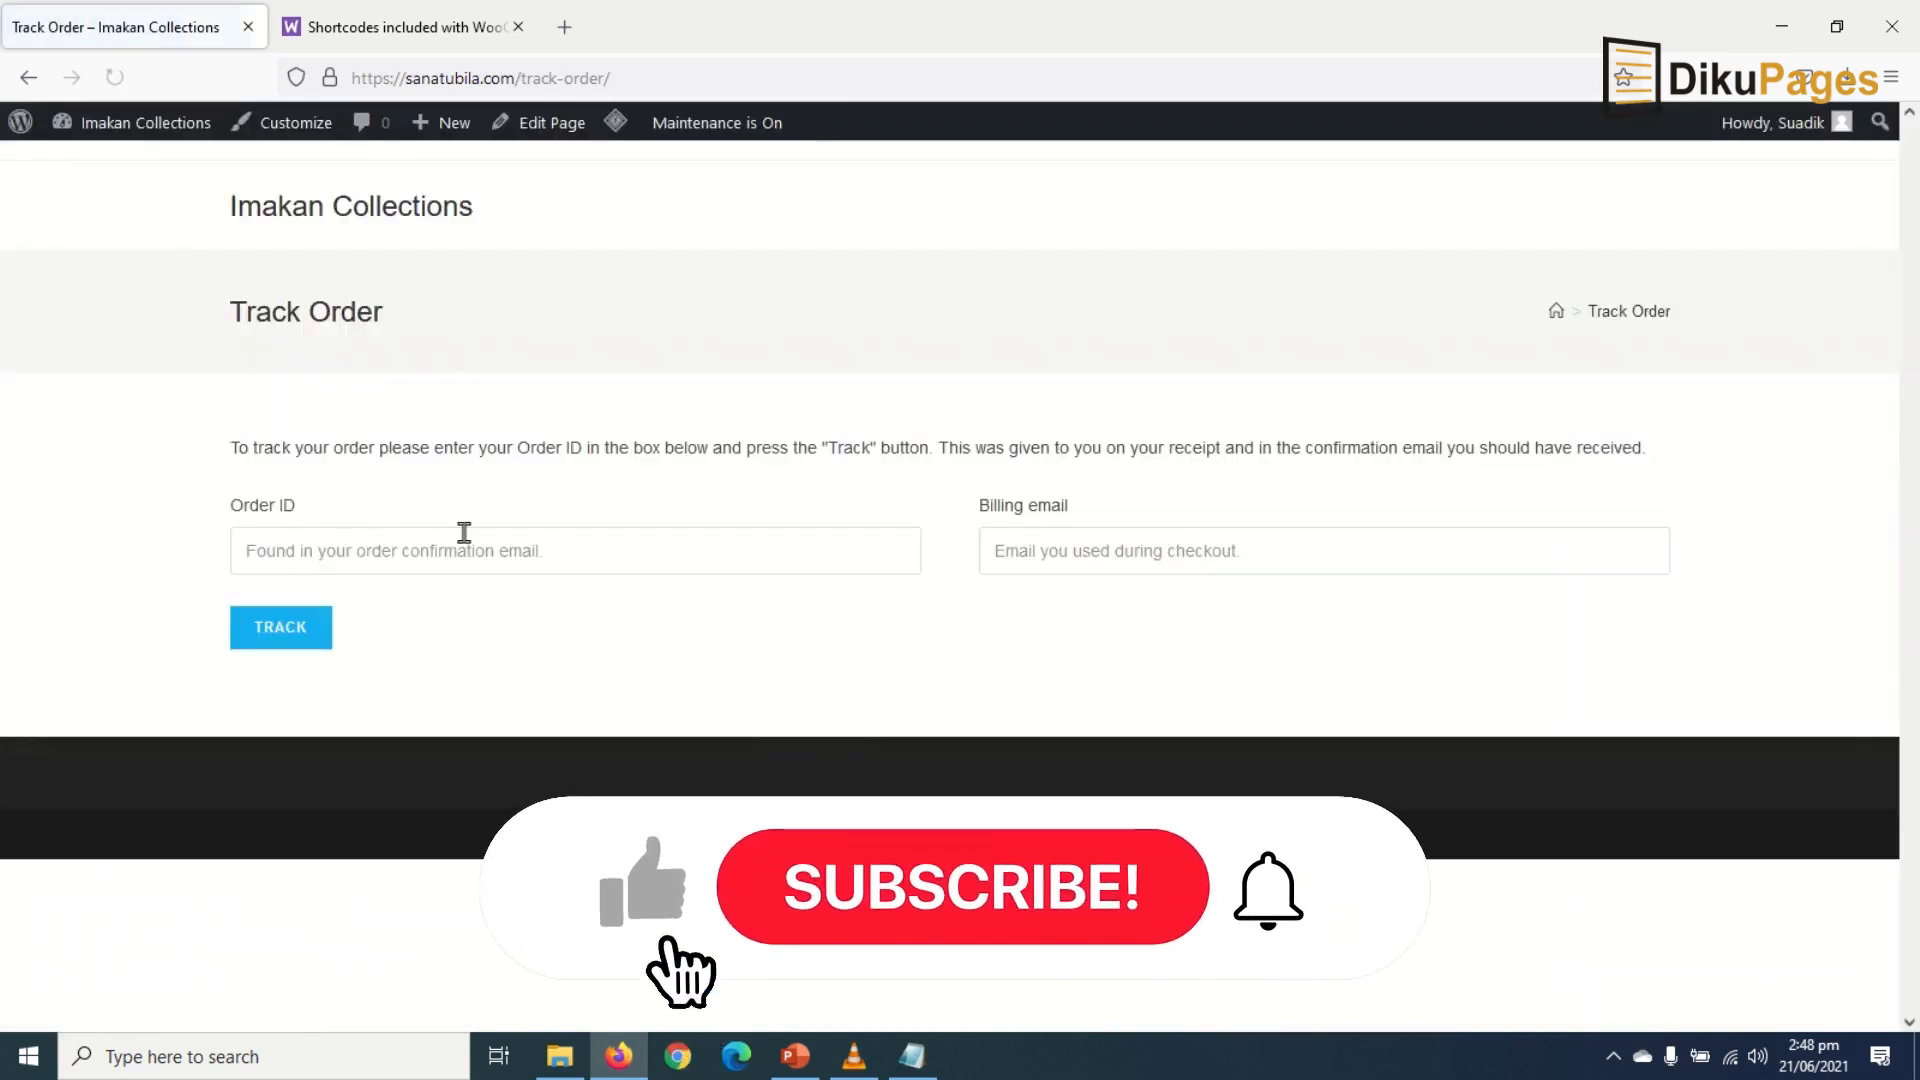